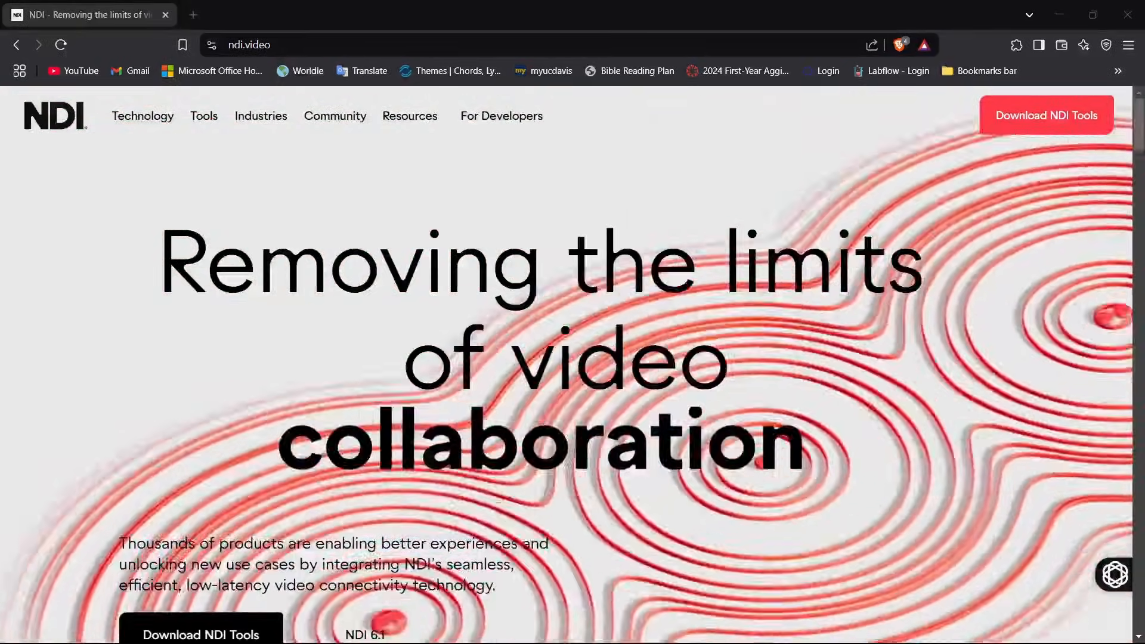
Open a new blank tab in Brave, leaving the NDI homepage.
click(193, 14)
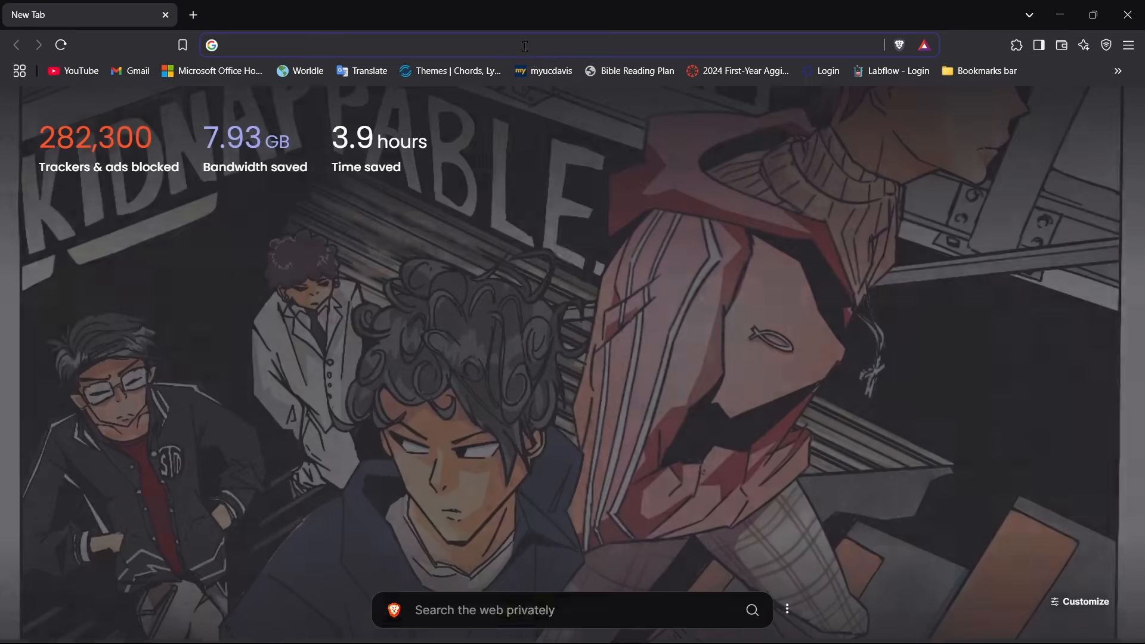
Search 'OBS NDI', follow the DistroAV forum result to the 6.0.0 GitHub release assets.
text(OBS)
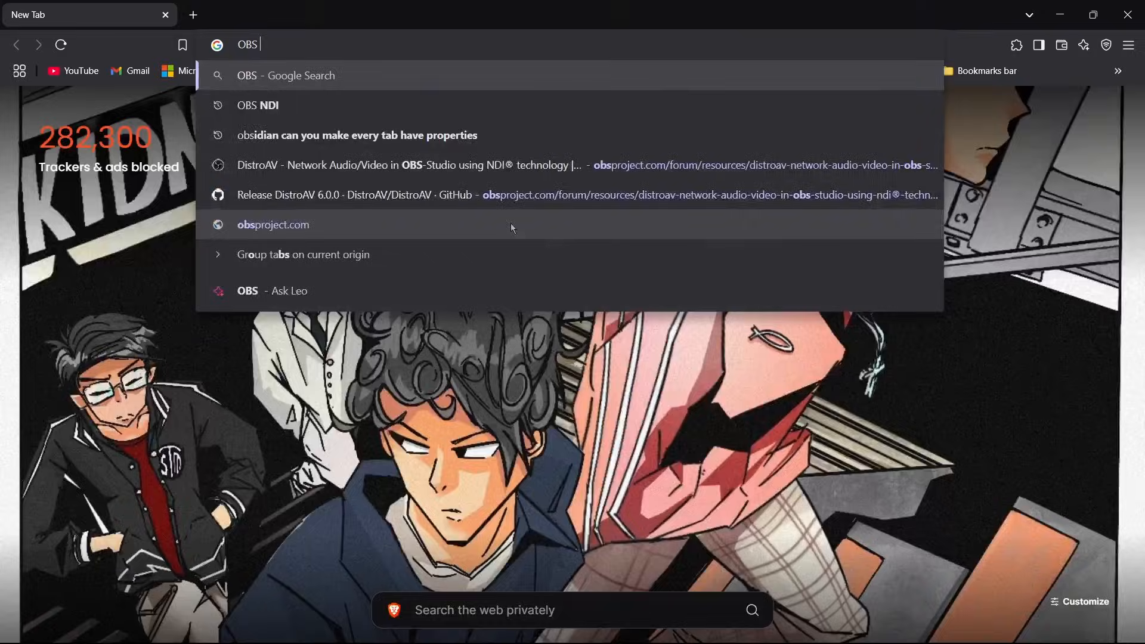
click(256, 105)
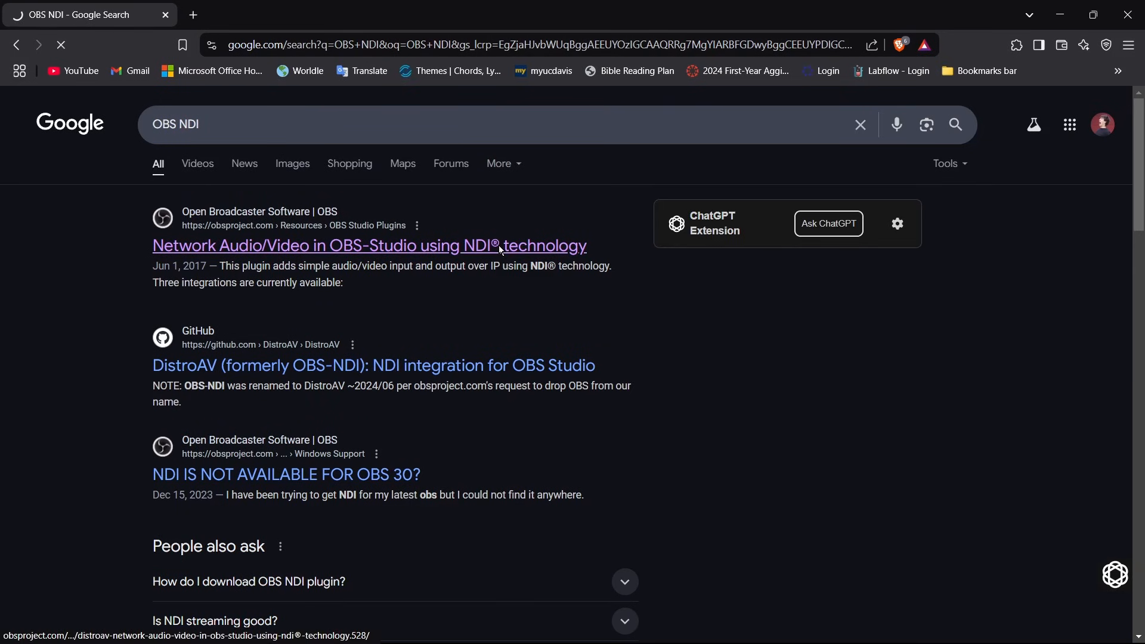
click(369, 245)
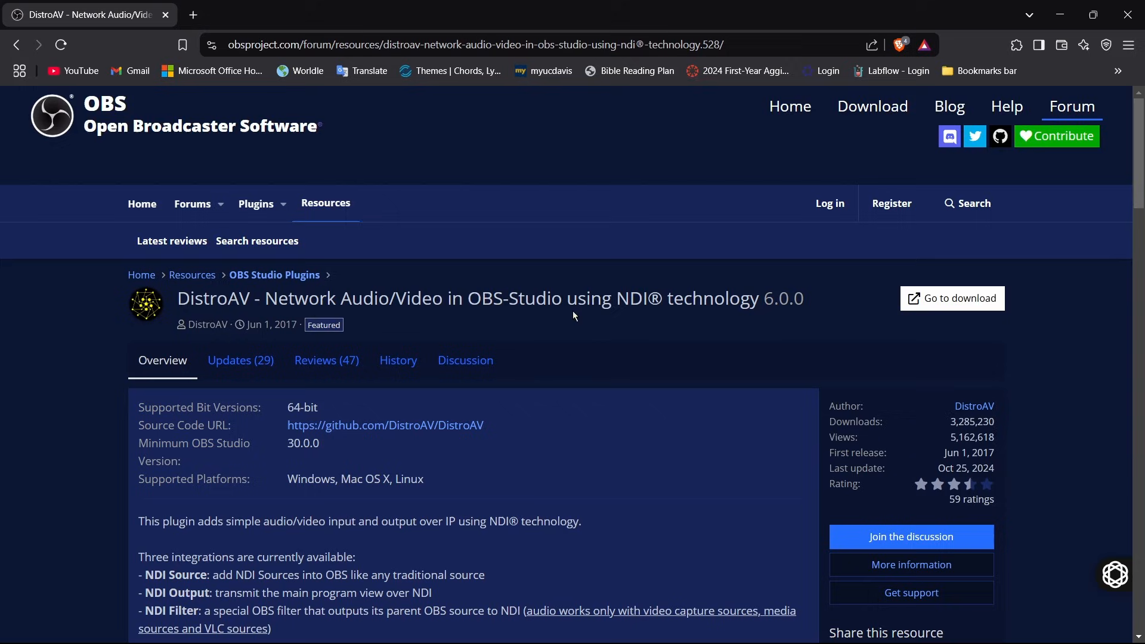
click(951, 298)
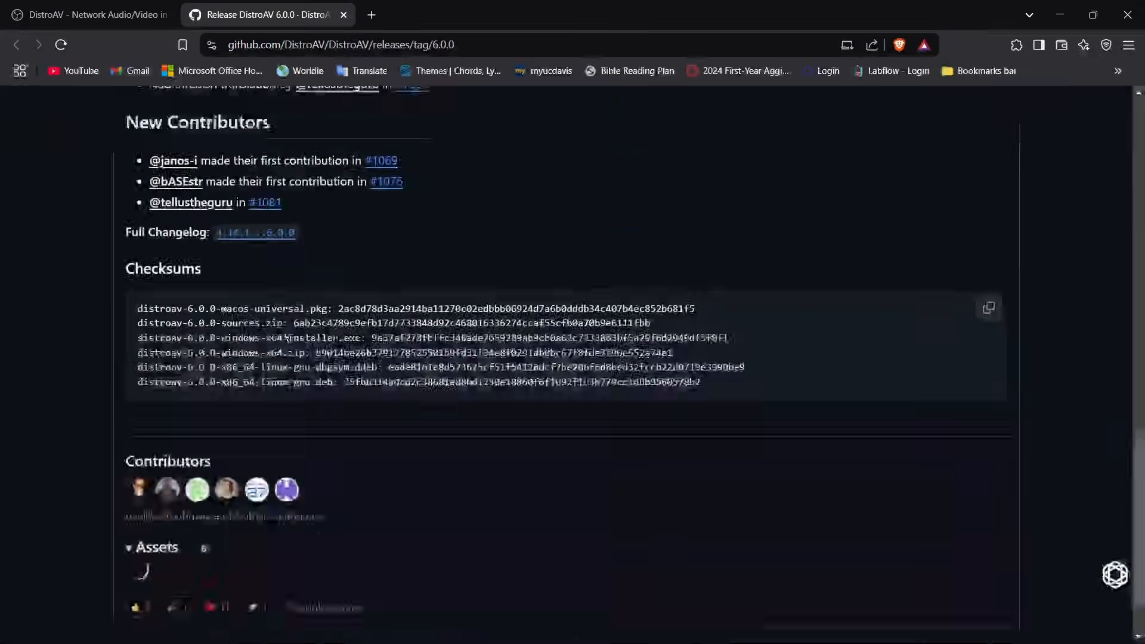
scroll(down, 3)
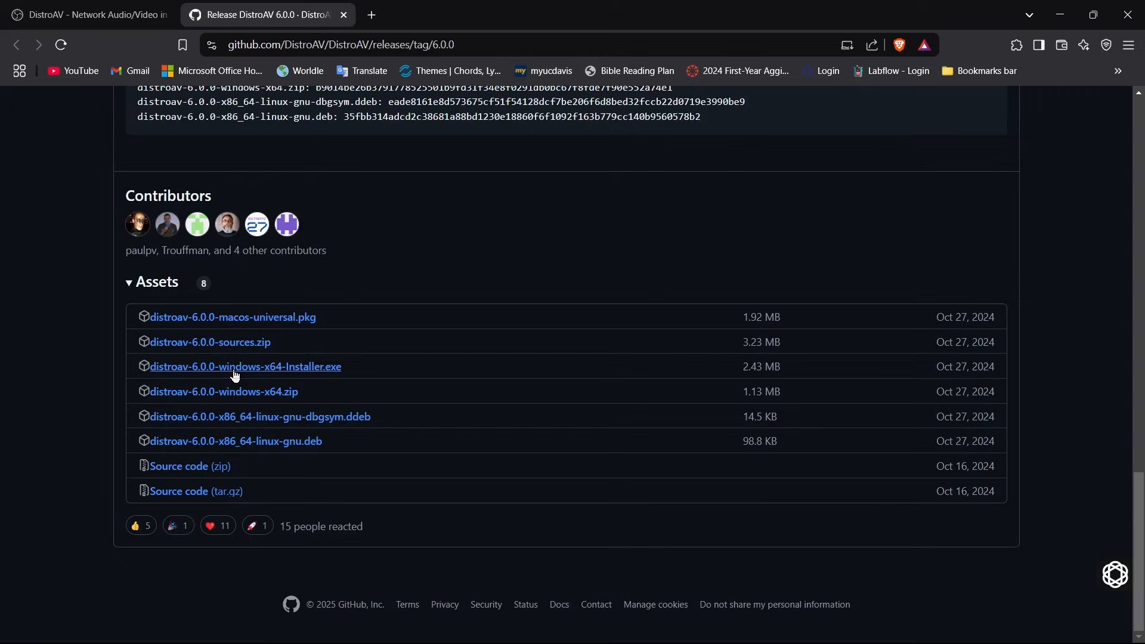
mouse_move(283, 460)
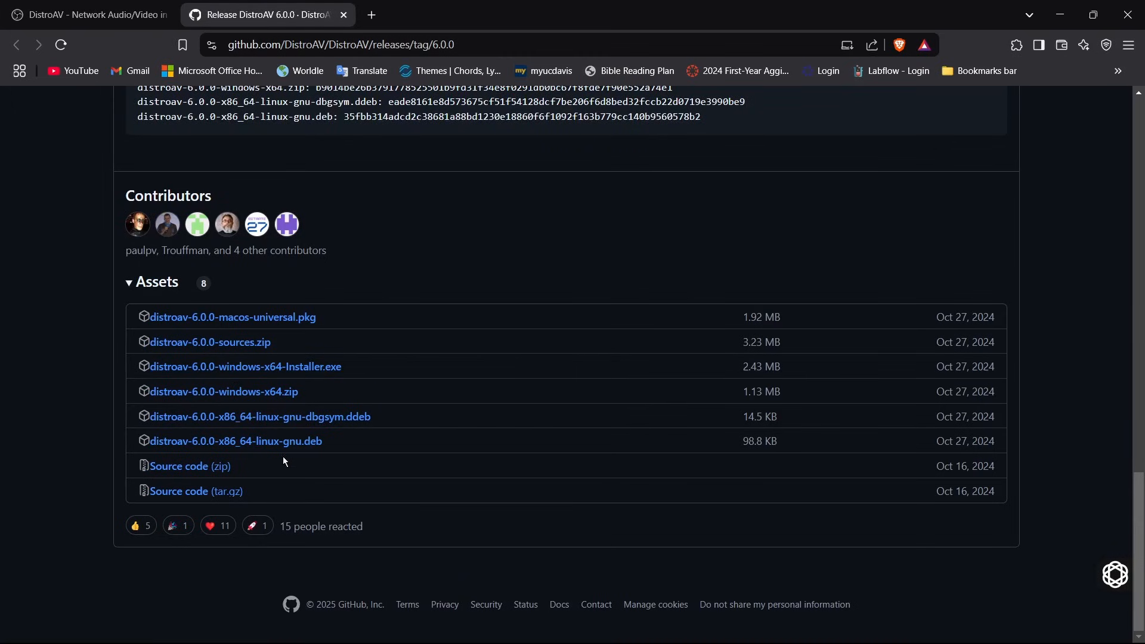
mouse_move(246, 367)
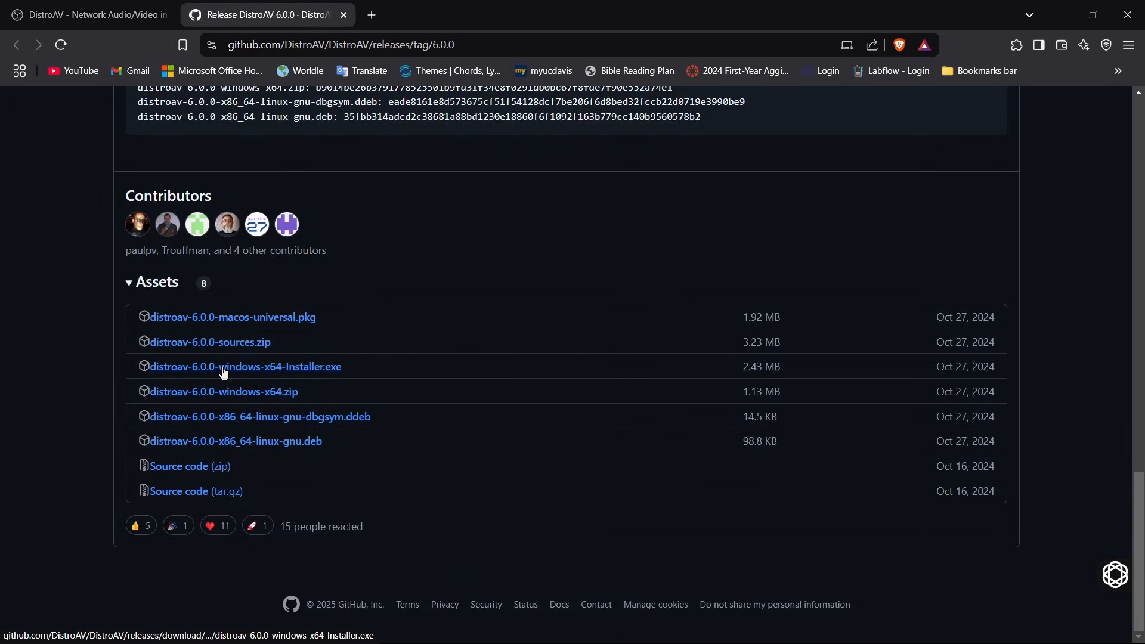
Download distroav-6.0.0-windows-x64-Installer.exe to Downloads, run it and finish setup.
click(245, 366)
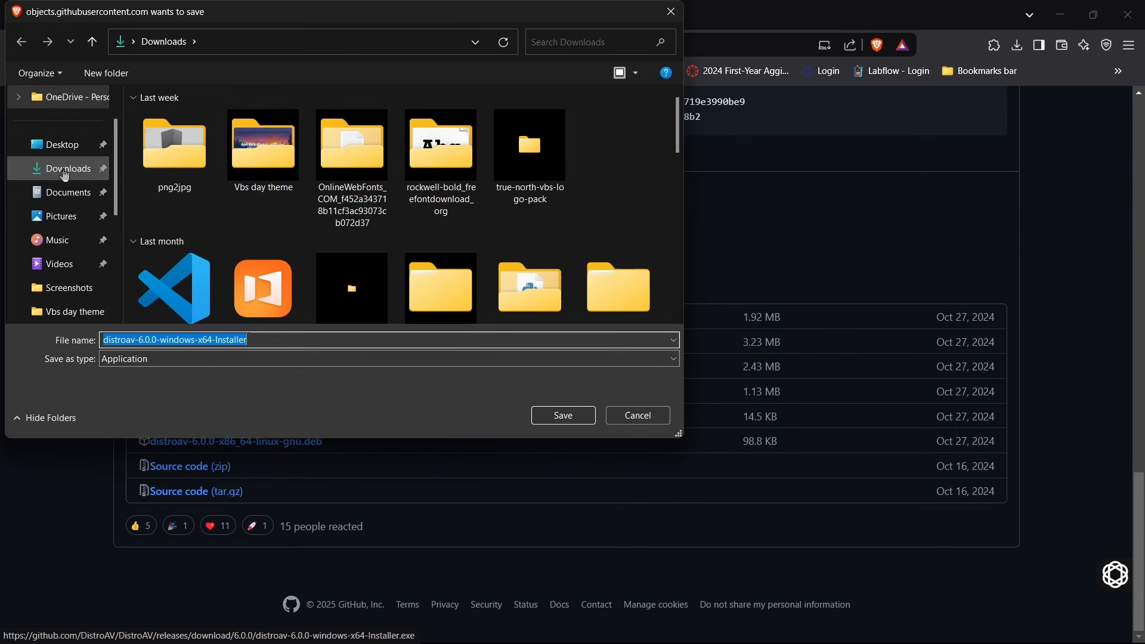
click(562, 415)
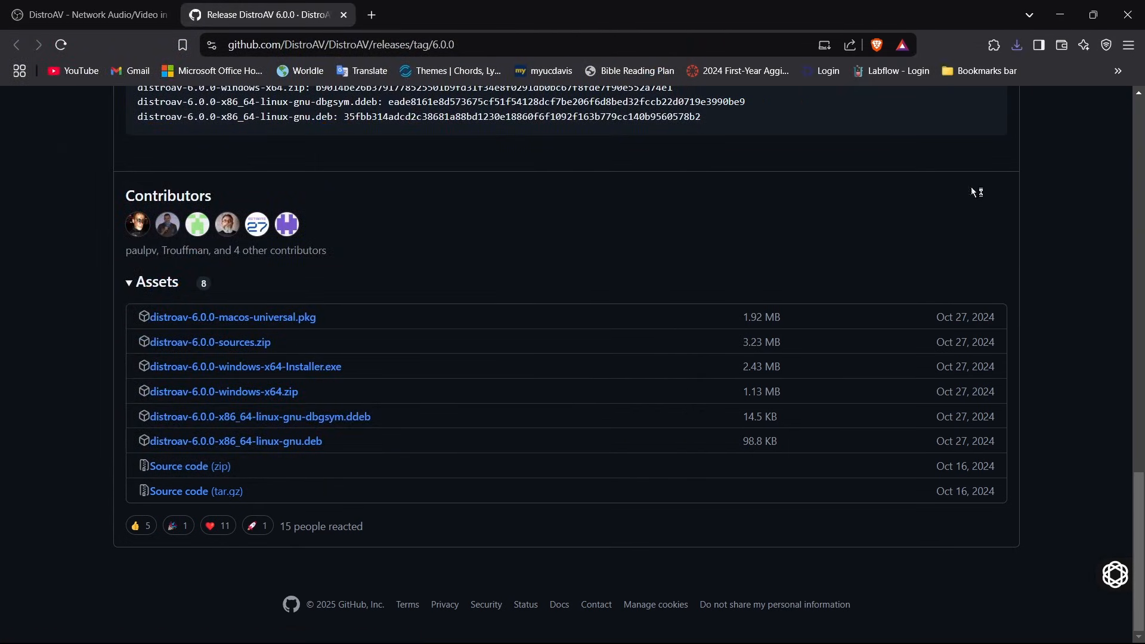
mouse_move(636, 446)
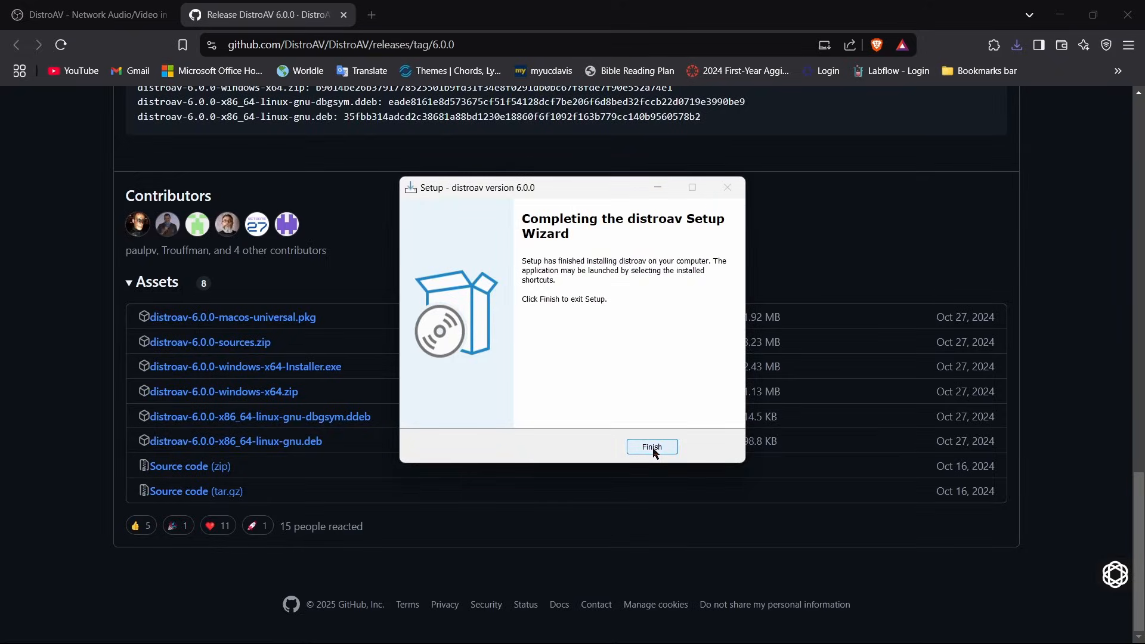
click(651, 446)
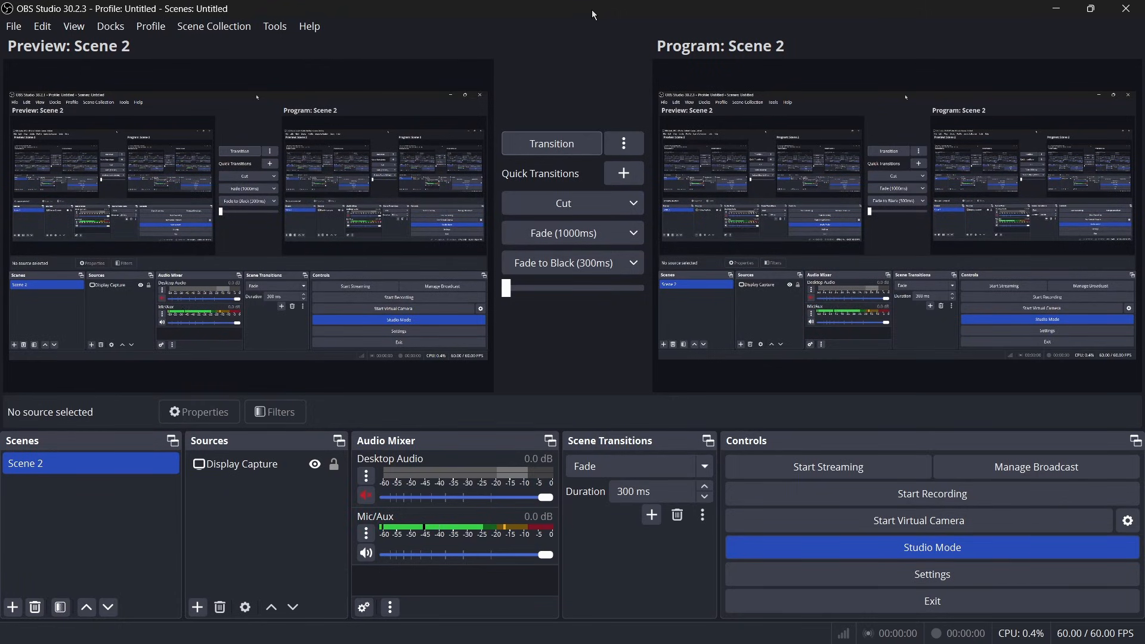
mouse_move(5, 167)
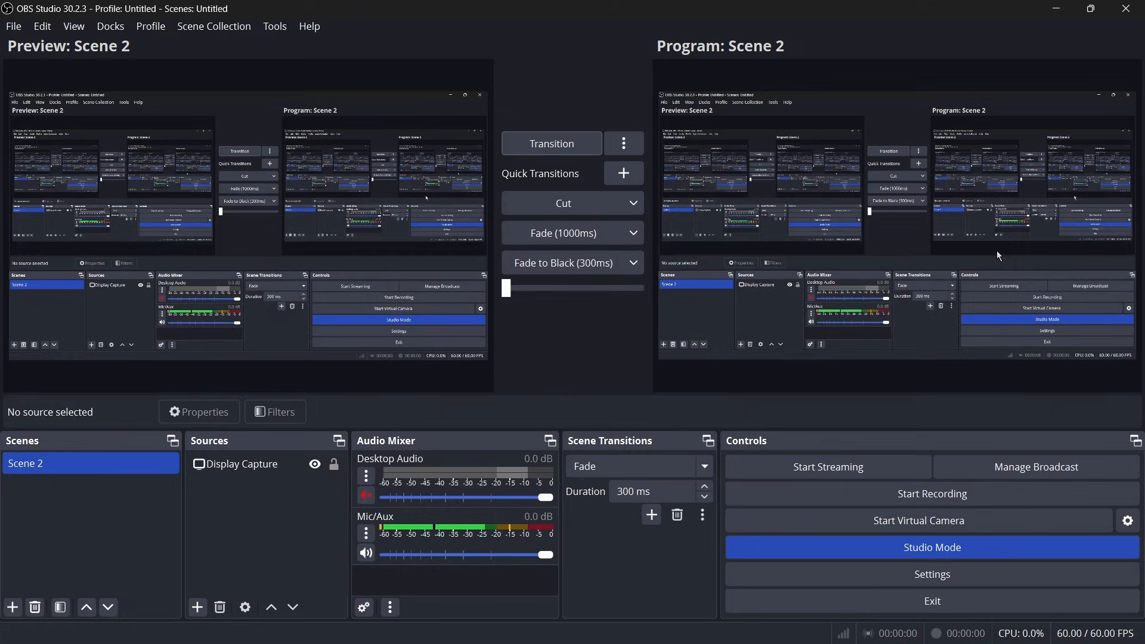
click(244, 464)
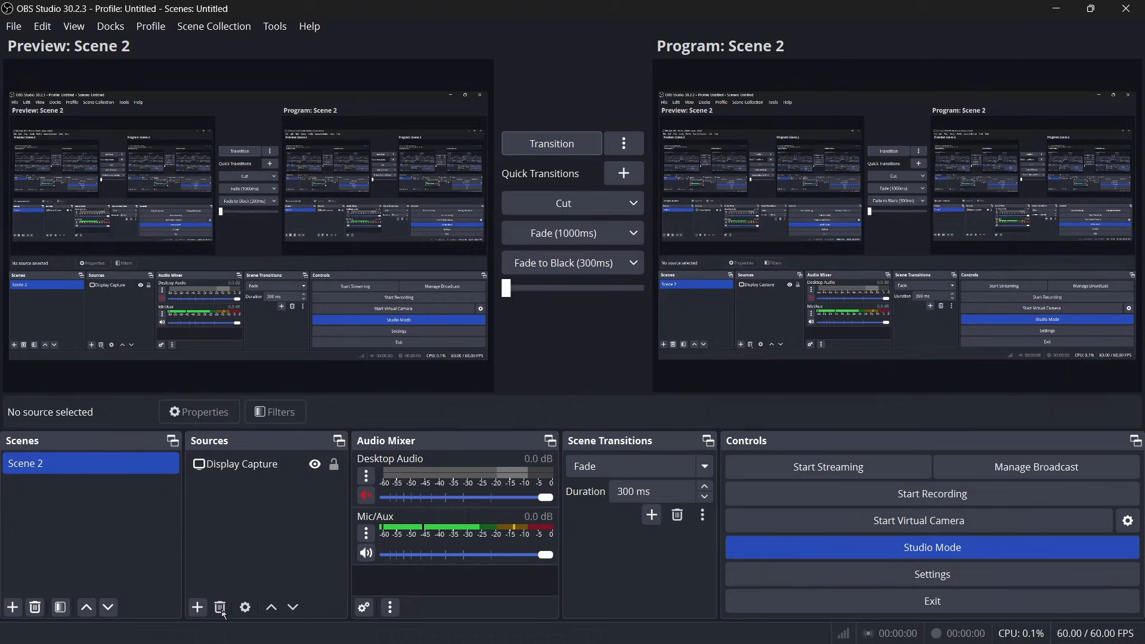
mouse_move(144, 446)
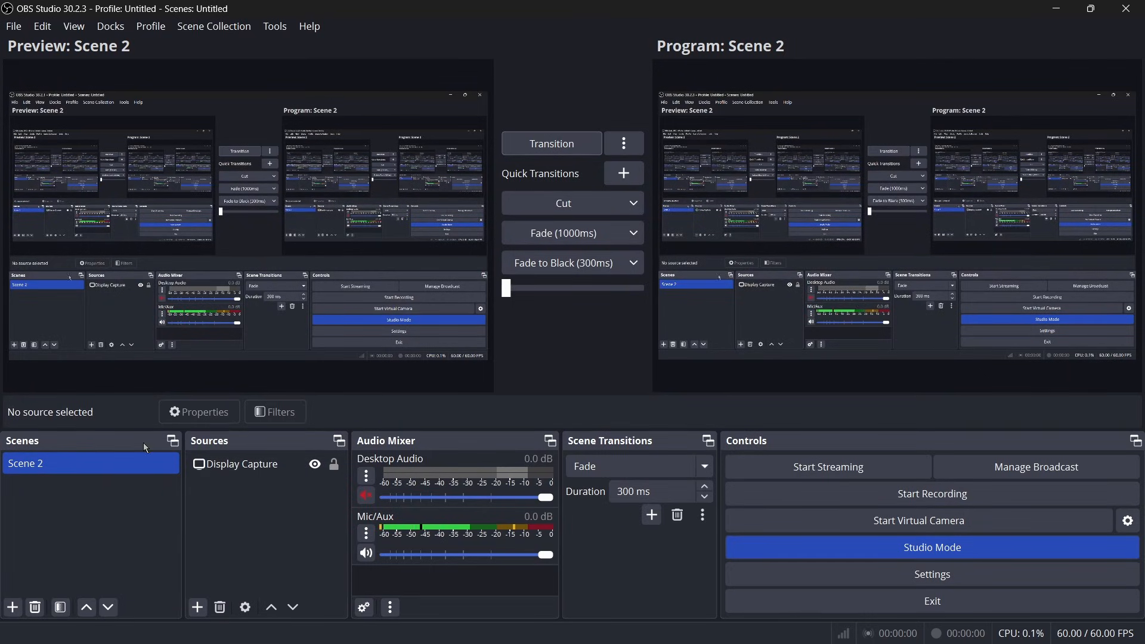
mouse_move(275, 26)
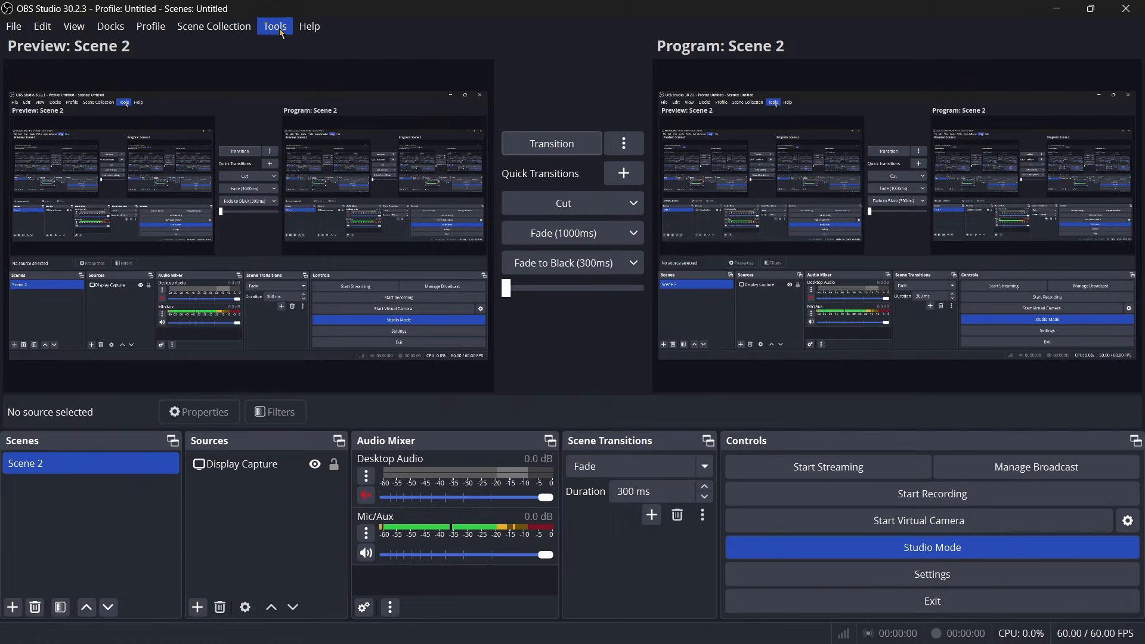
In DistroAV NDI Settings enable Main and Preview outputs, naming the main output 'Main'.
click(274, 25)
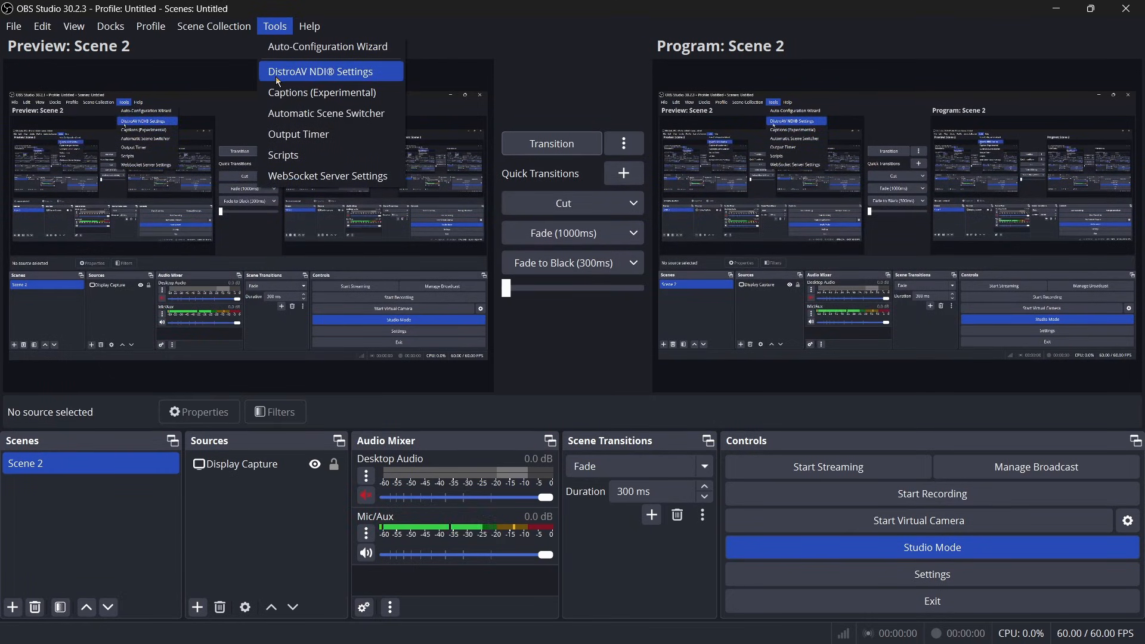
click(320, 70)
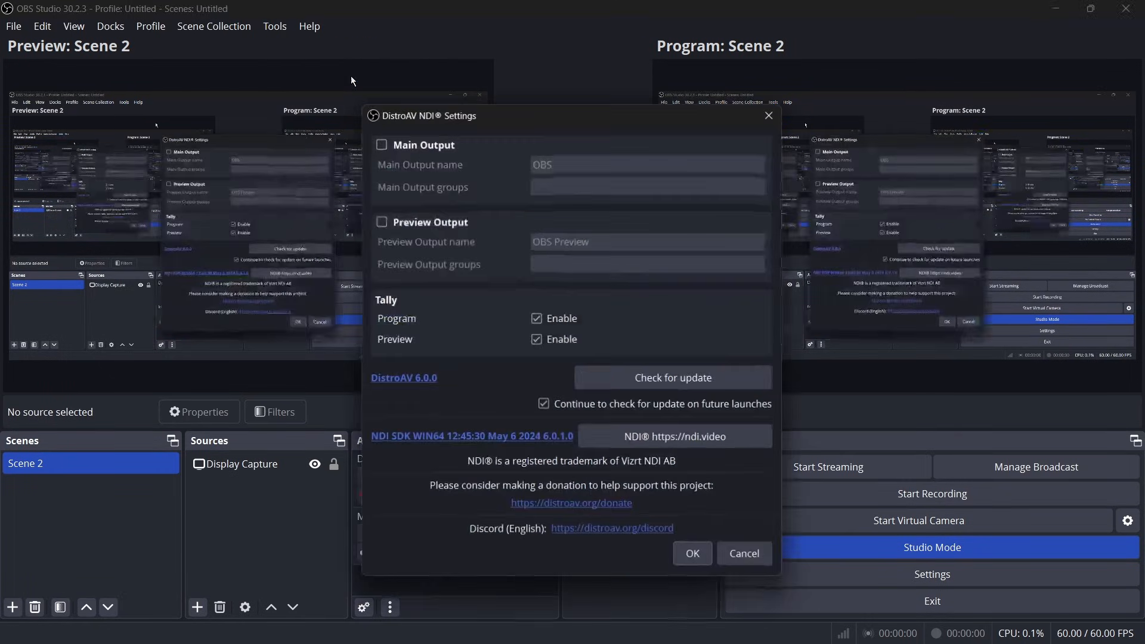
click(381, 144)
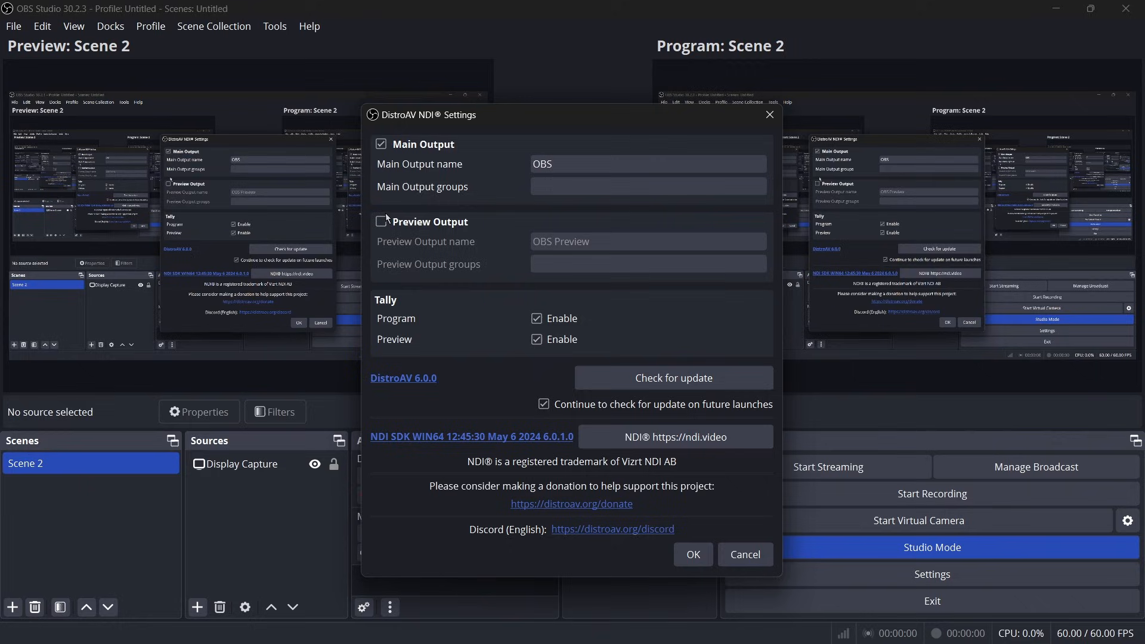
click(381, 222)
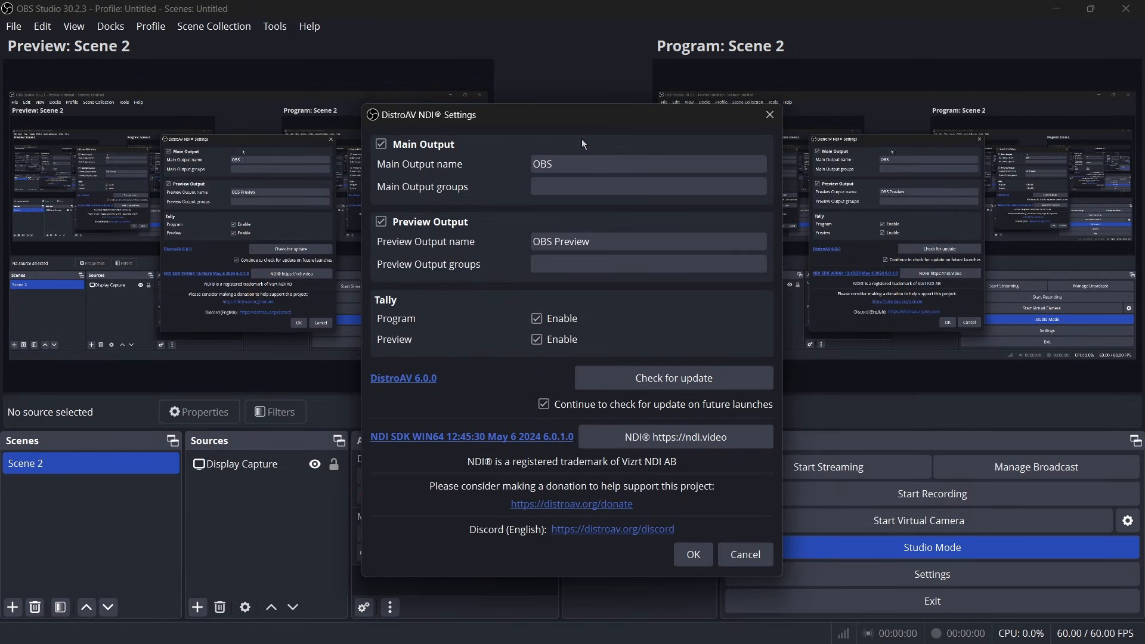
mouse_move(522, 253)
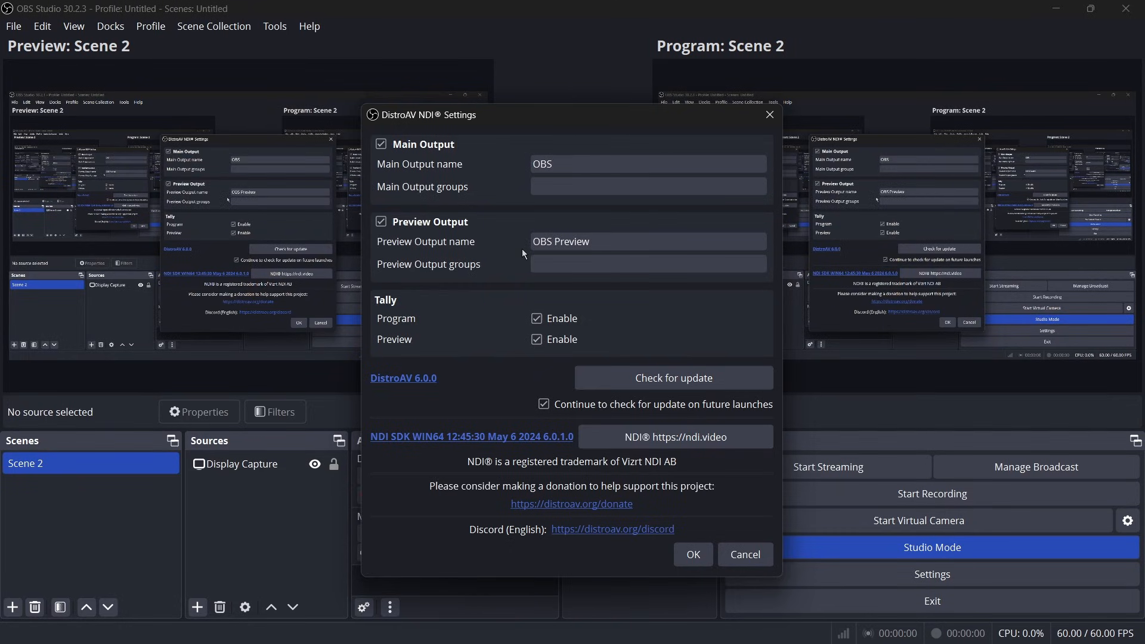
click(646, 163)
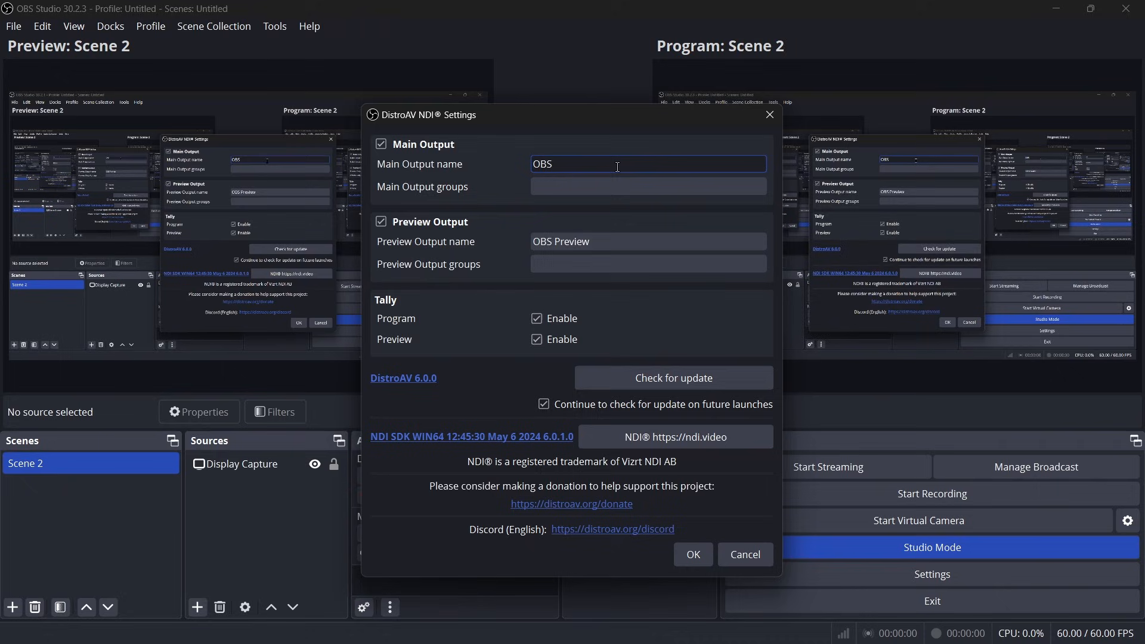
text(Main)
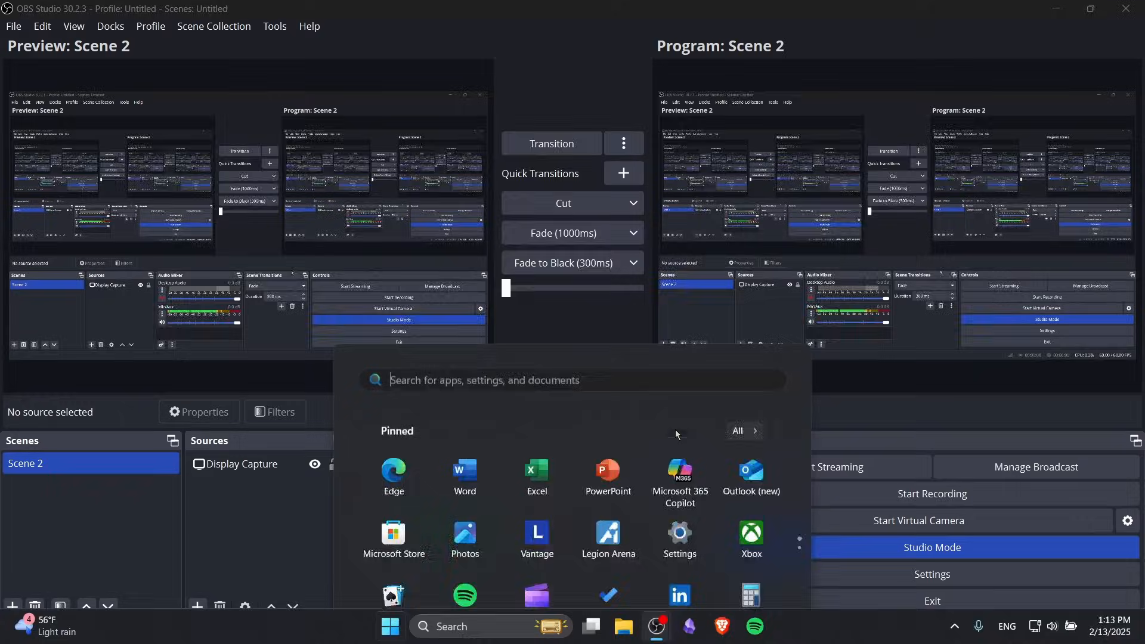
Launch NDI Tools, view the OBS feed in Studio Monitor, then close the monitor and launcher.
text(n)
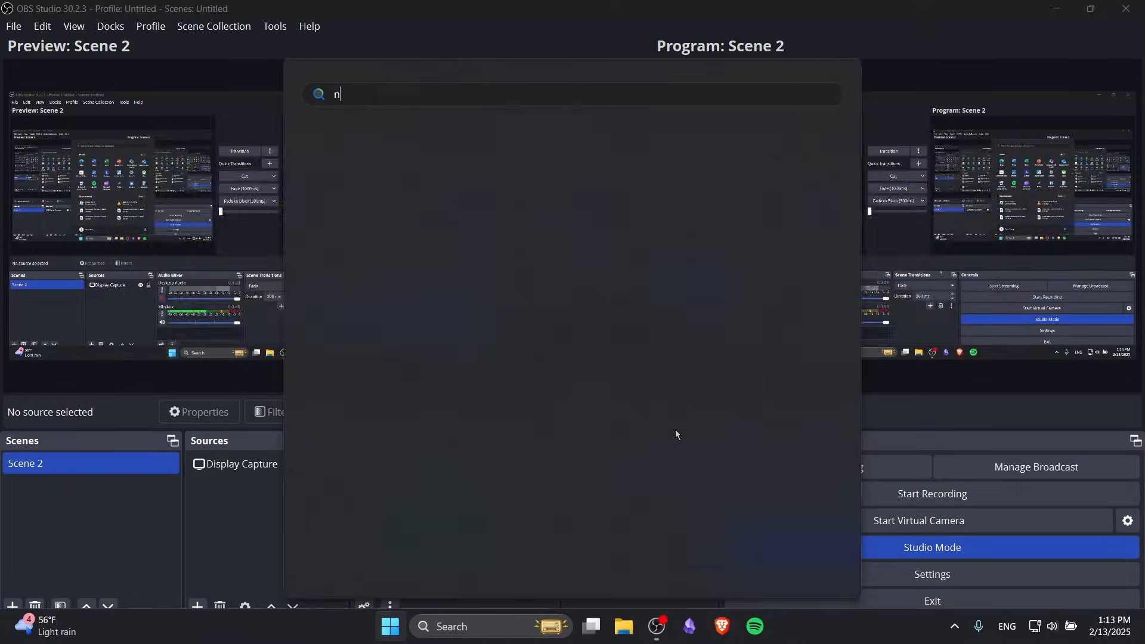
key(Escape)
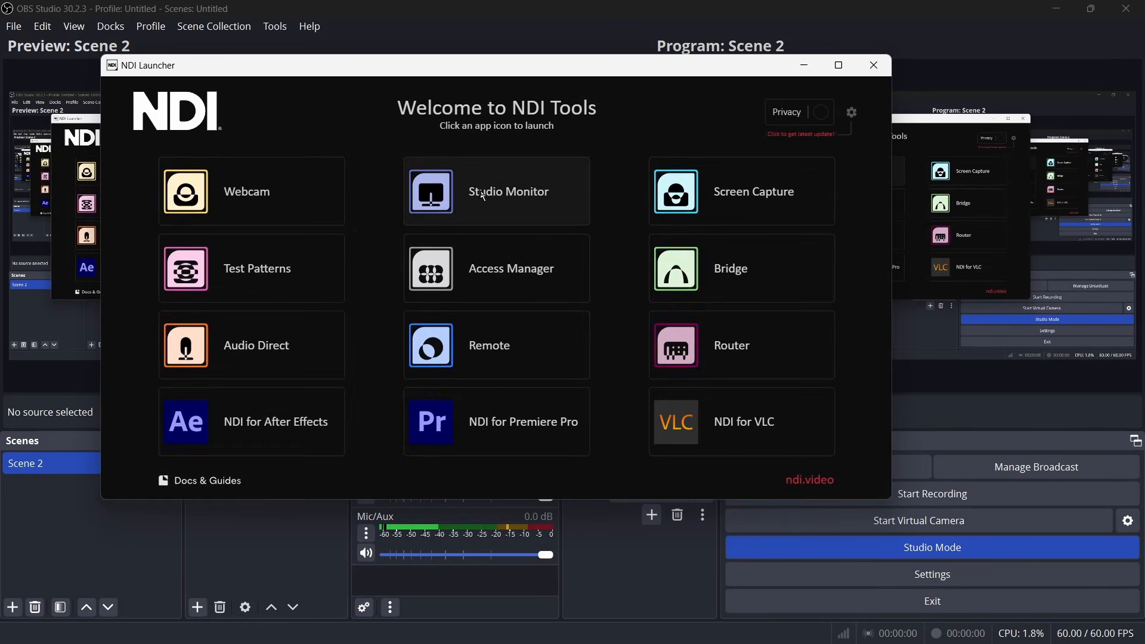
click(496, 190)
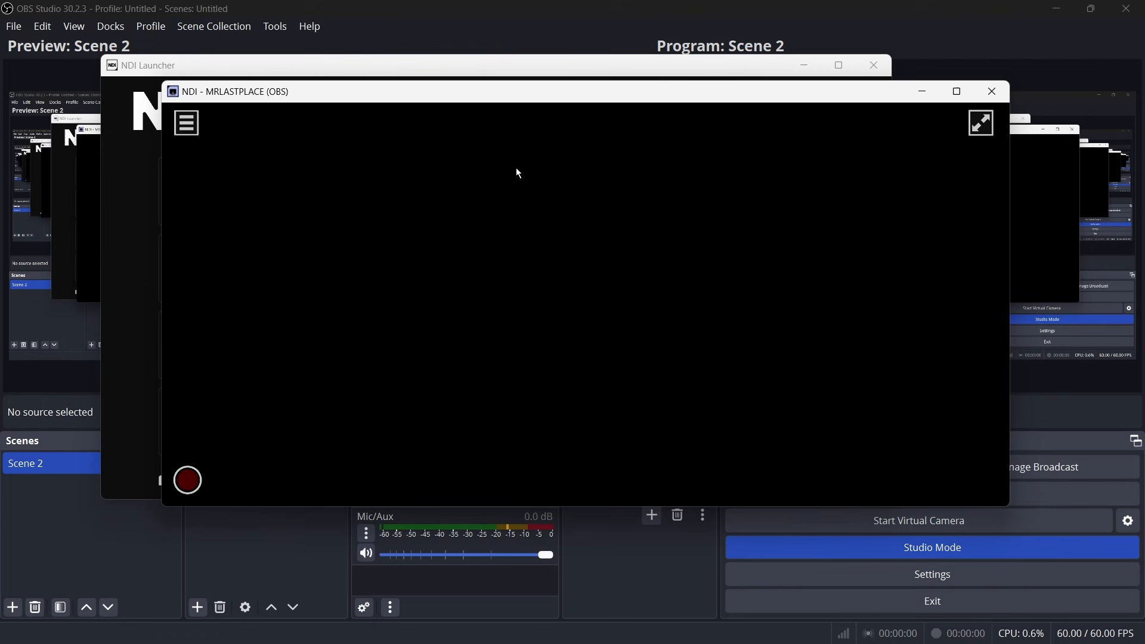
click(186, 122)
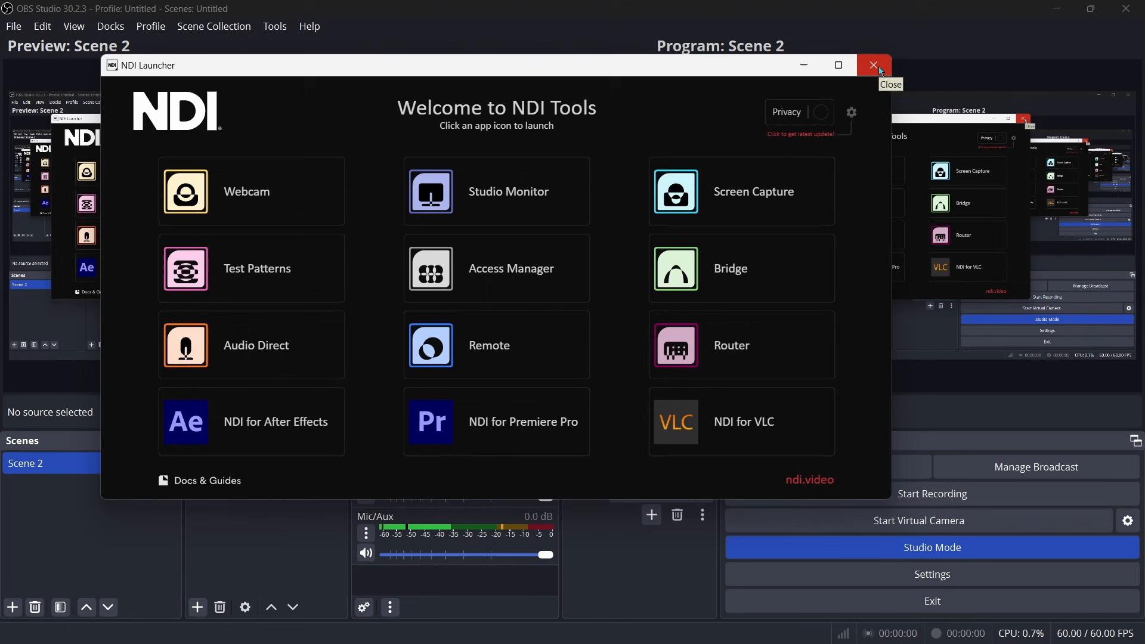
click(873, 64)
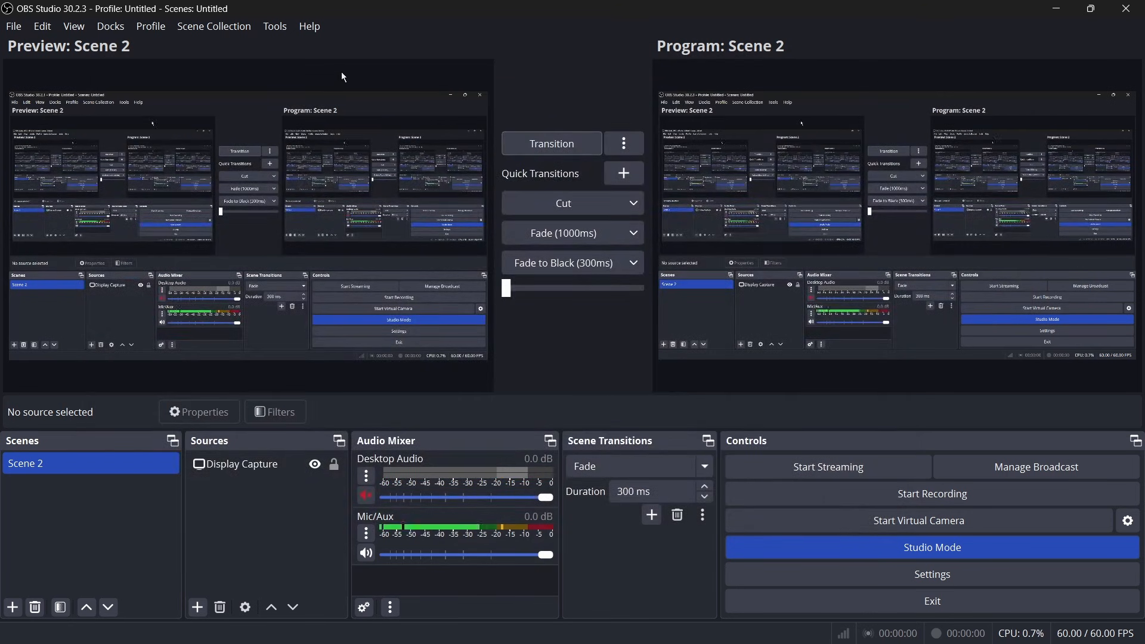
mouse_move(207, 491)
text(ndi)
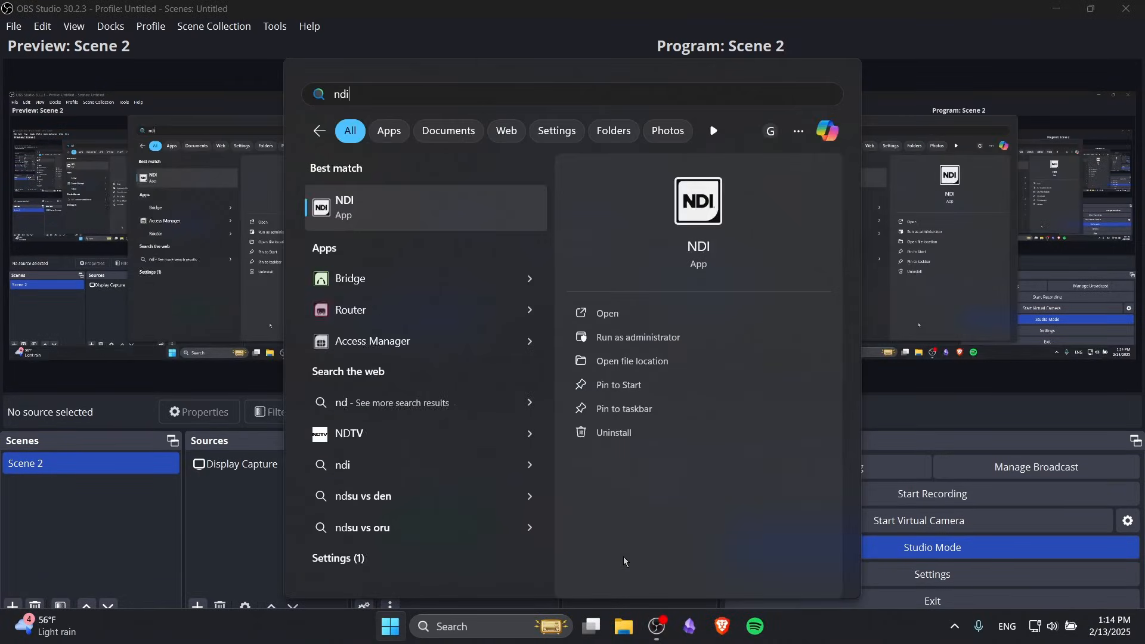
Launch NDI Test Patterns broadcasting Bars 601 and minimize its window.
click(606, 313)
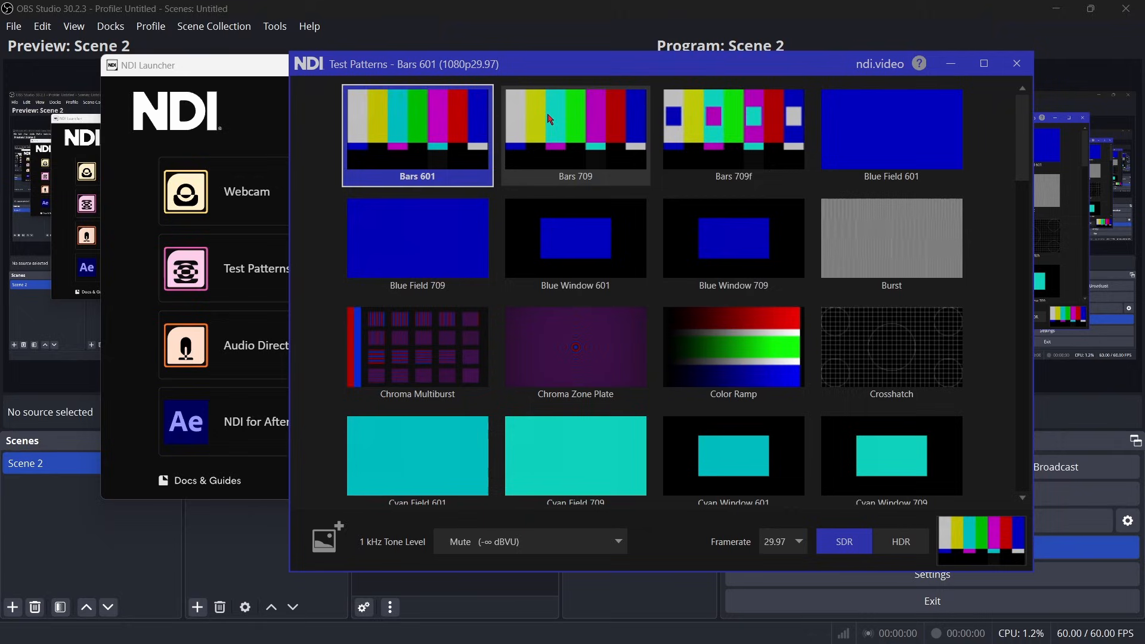
mouse_move(344, 219)
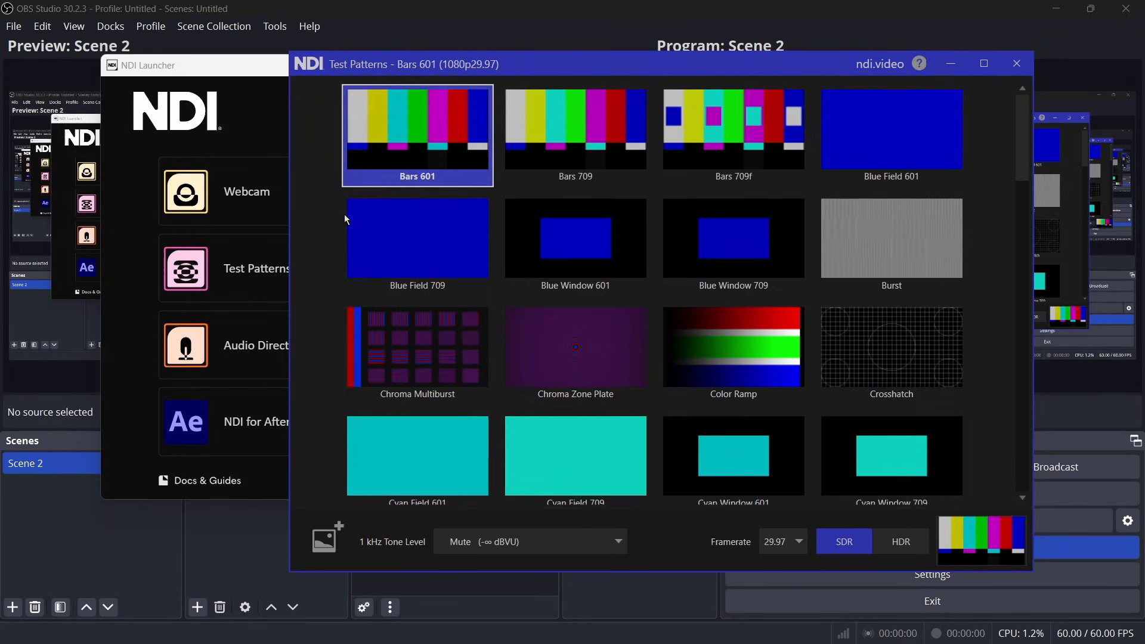
mouse_move(770, 275)
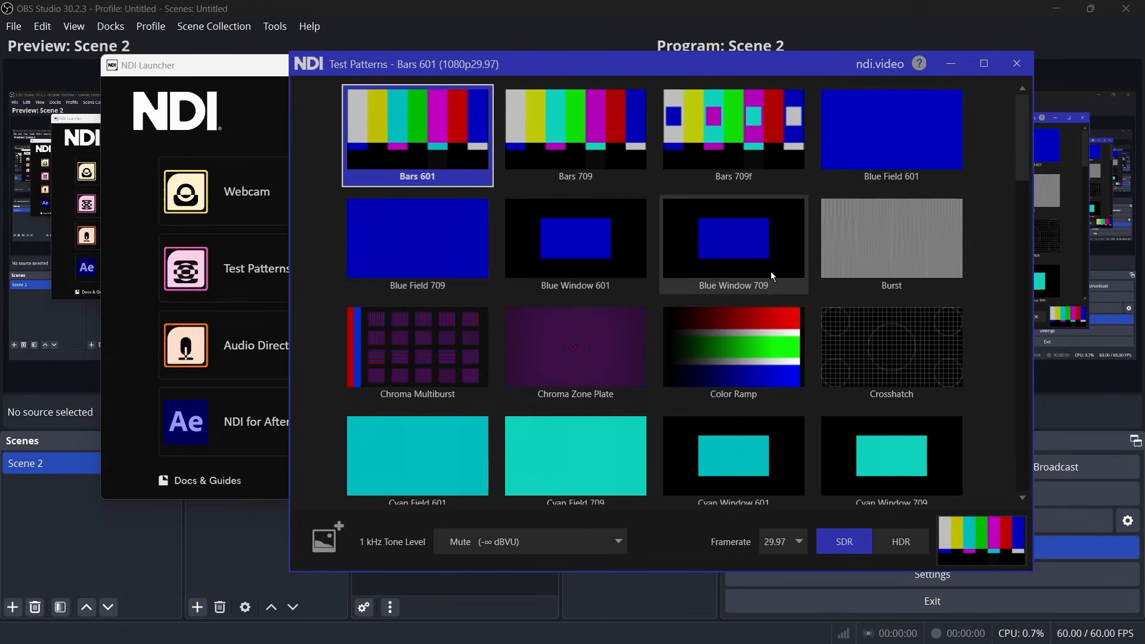
mouse_move(746, 283)
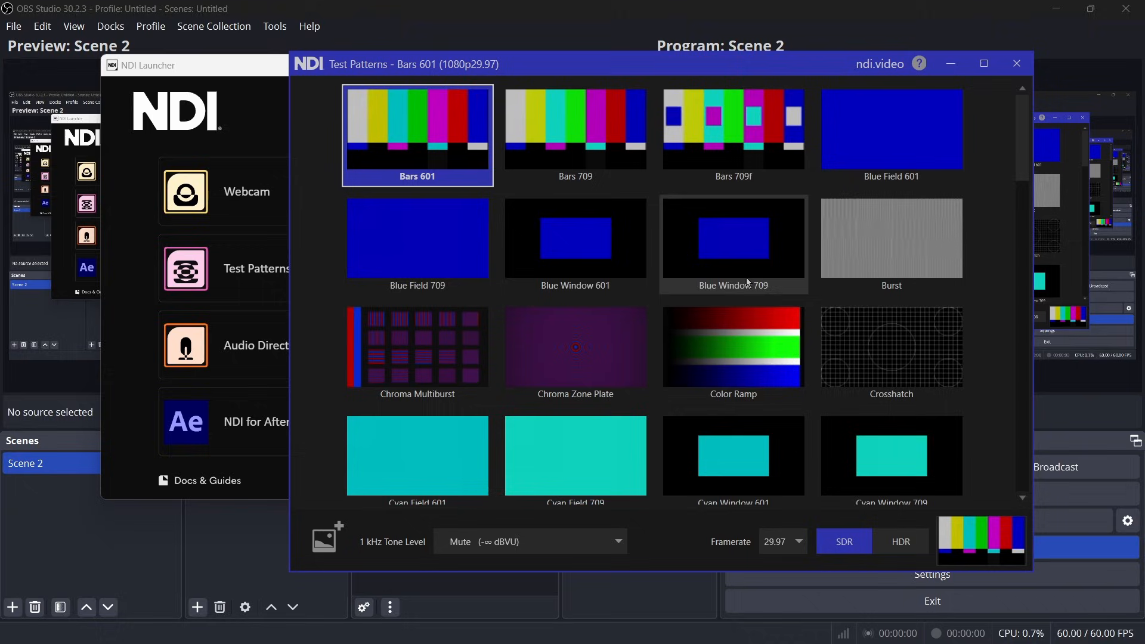
mouse_move(925, 100)
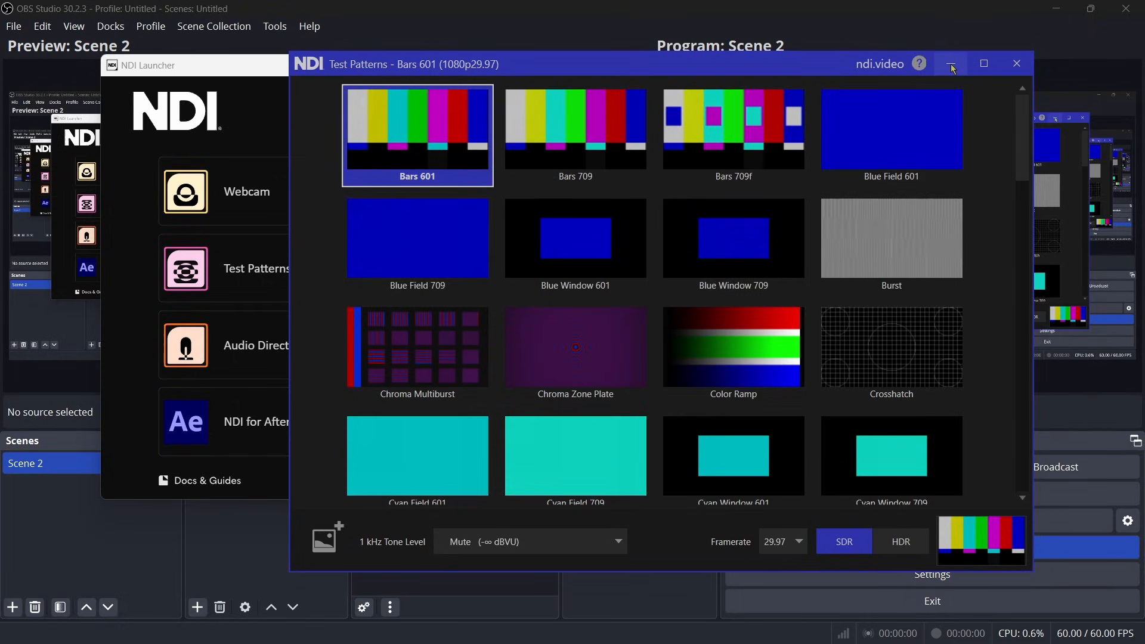
click(951, 63)
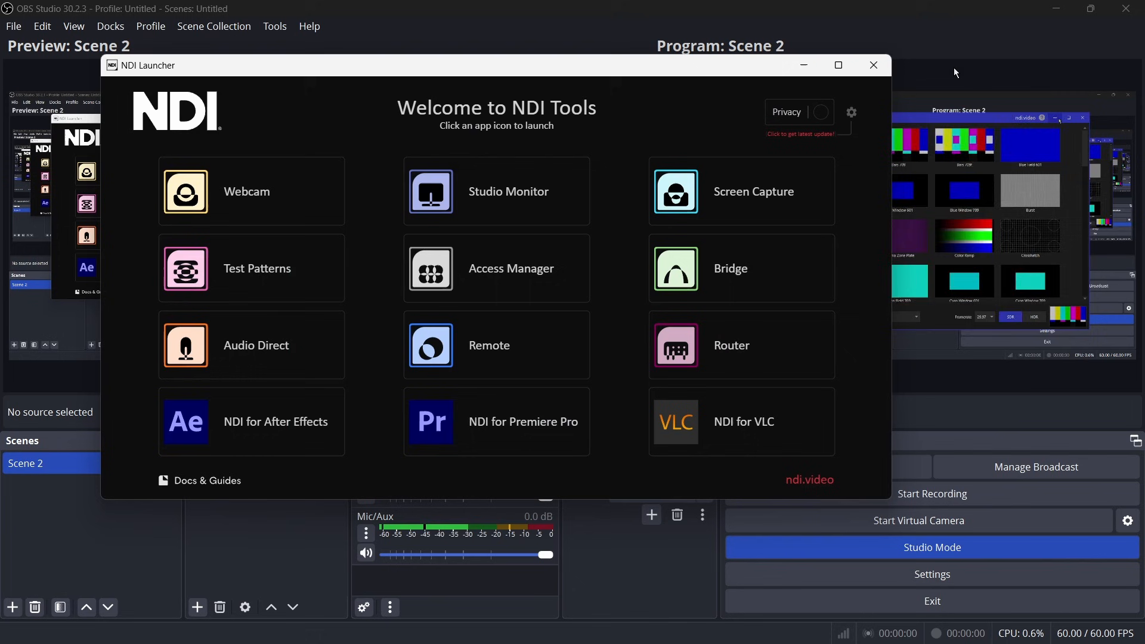
Return to OBS and create a new empty scene named NDI.
click(873, 64)
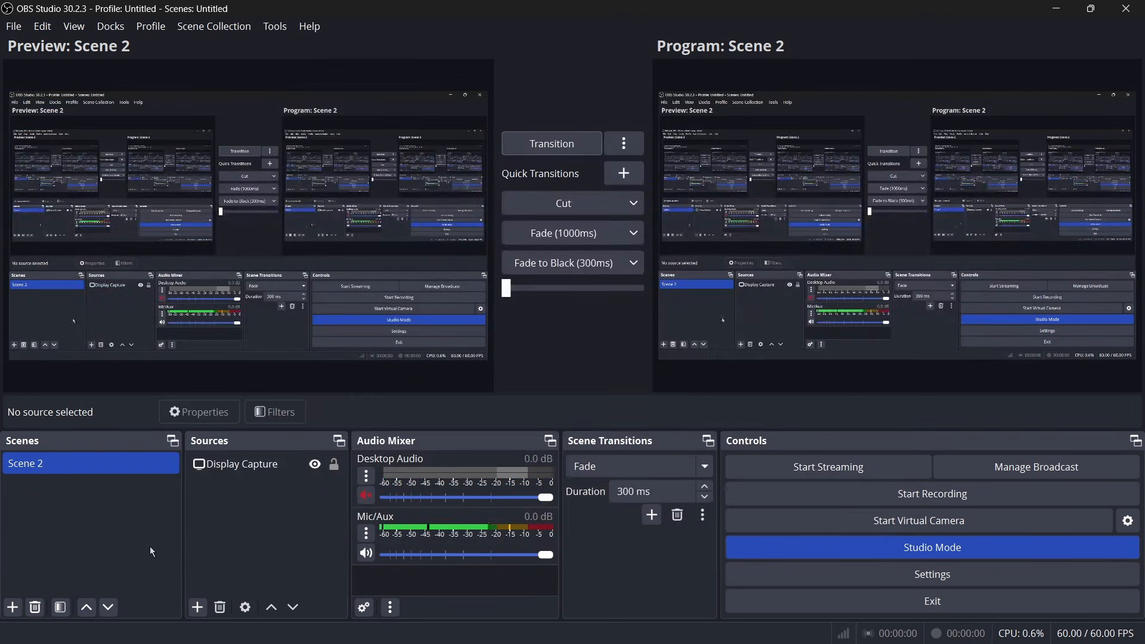
click(12, 607)
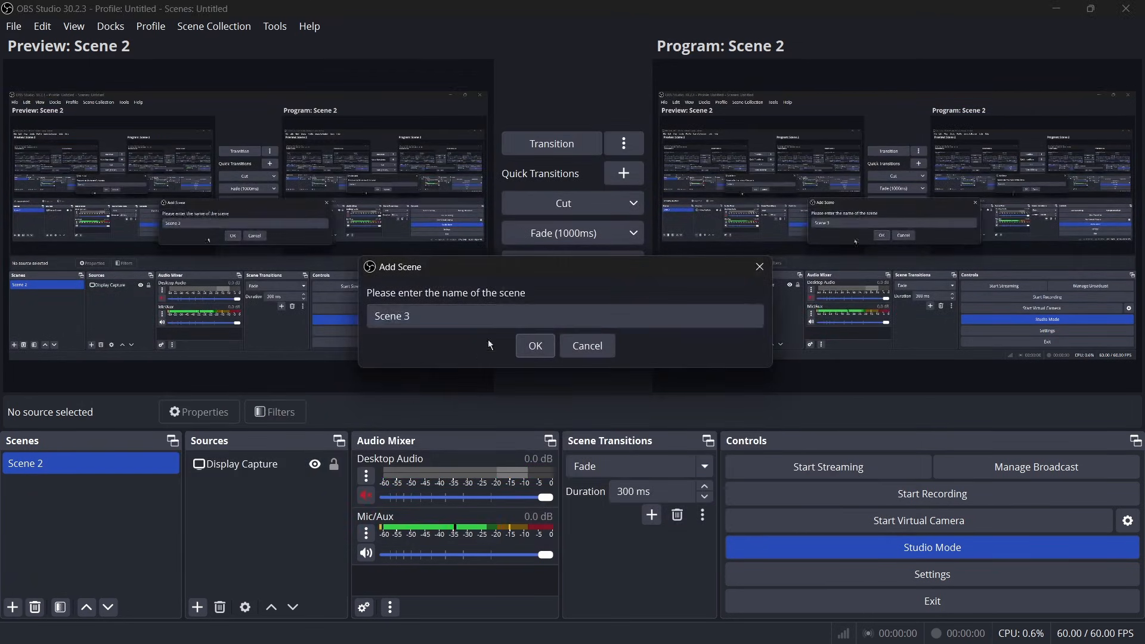
text(NDI)
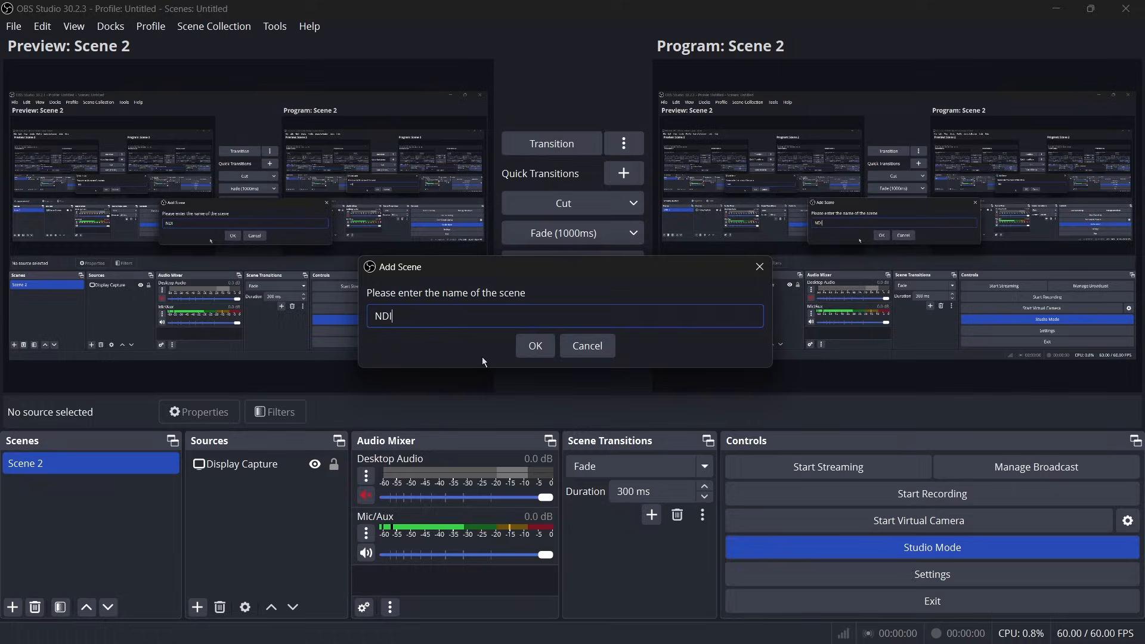
click(534, 346)
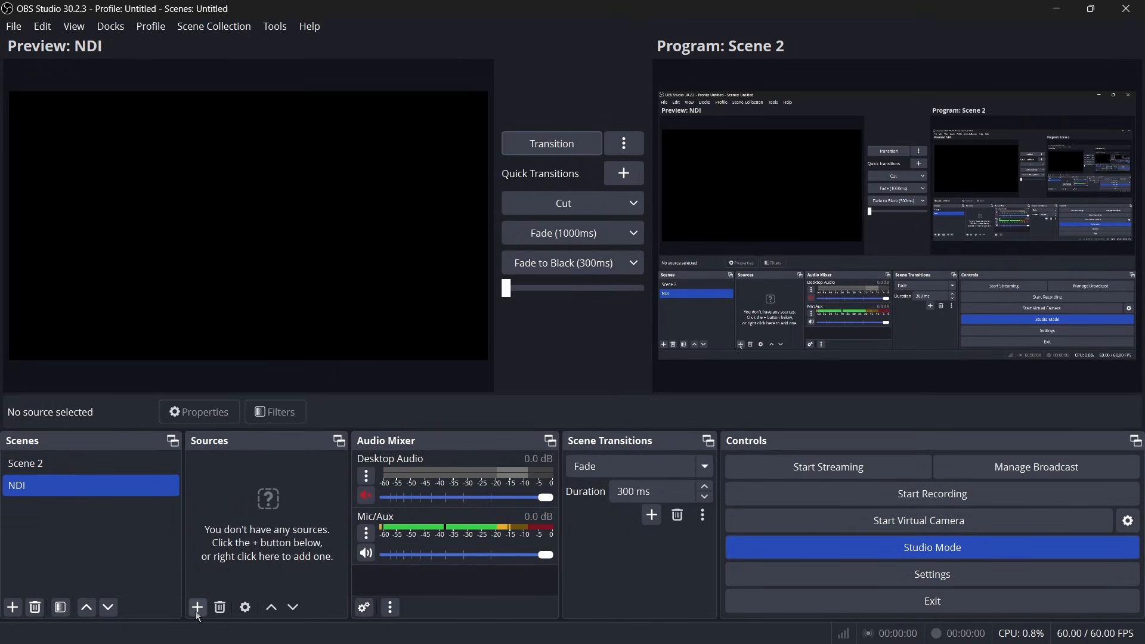
Add an NDI® Source named 'NDI test' to the NDI scene.
click(197, 607)
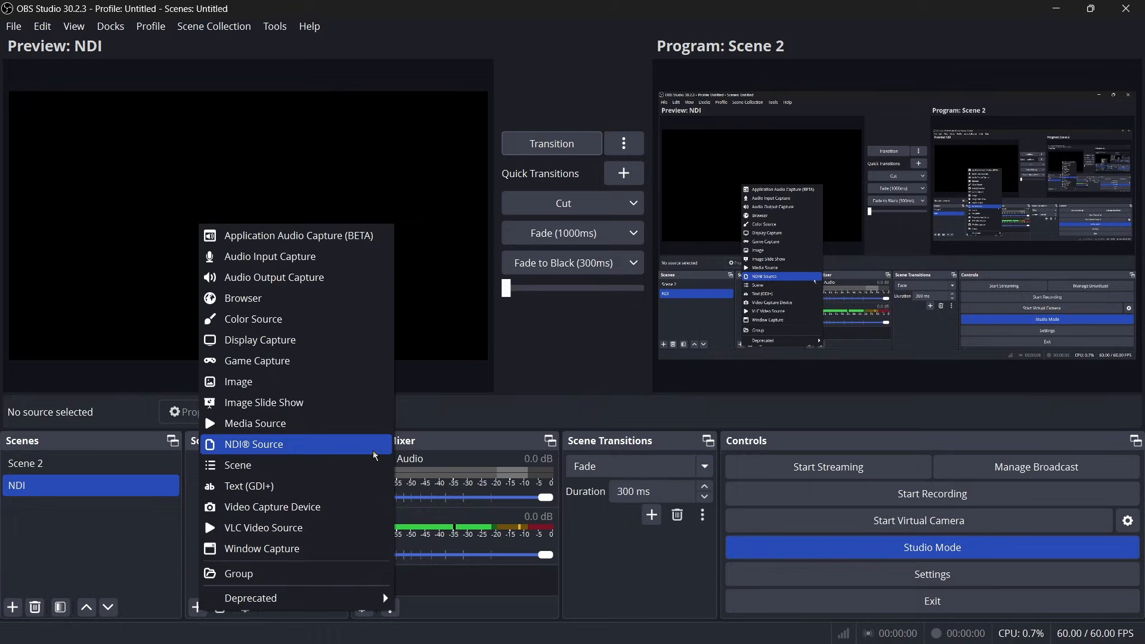
mouse_move(210, 457)
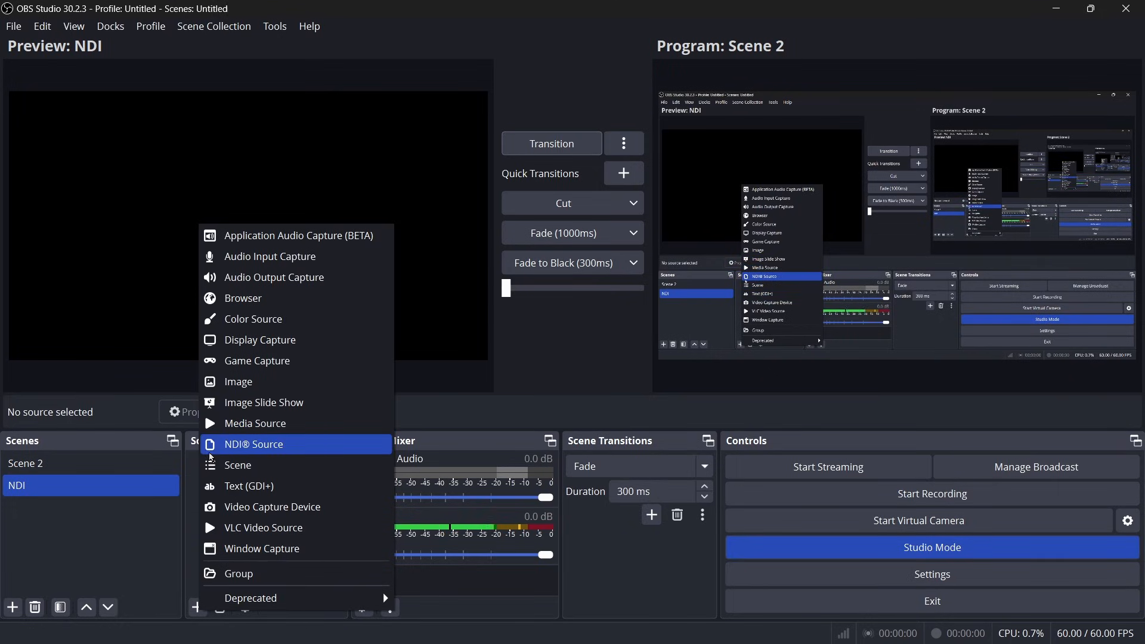
mouse_move(286, 453)
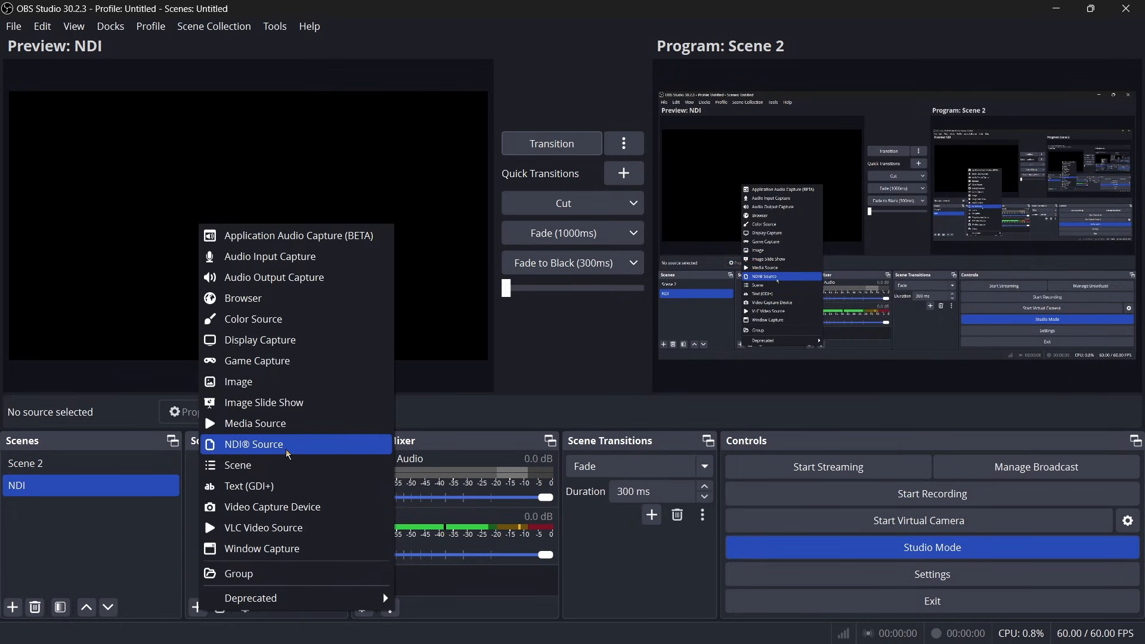
click(253, 443)
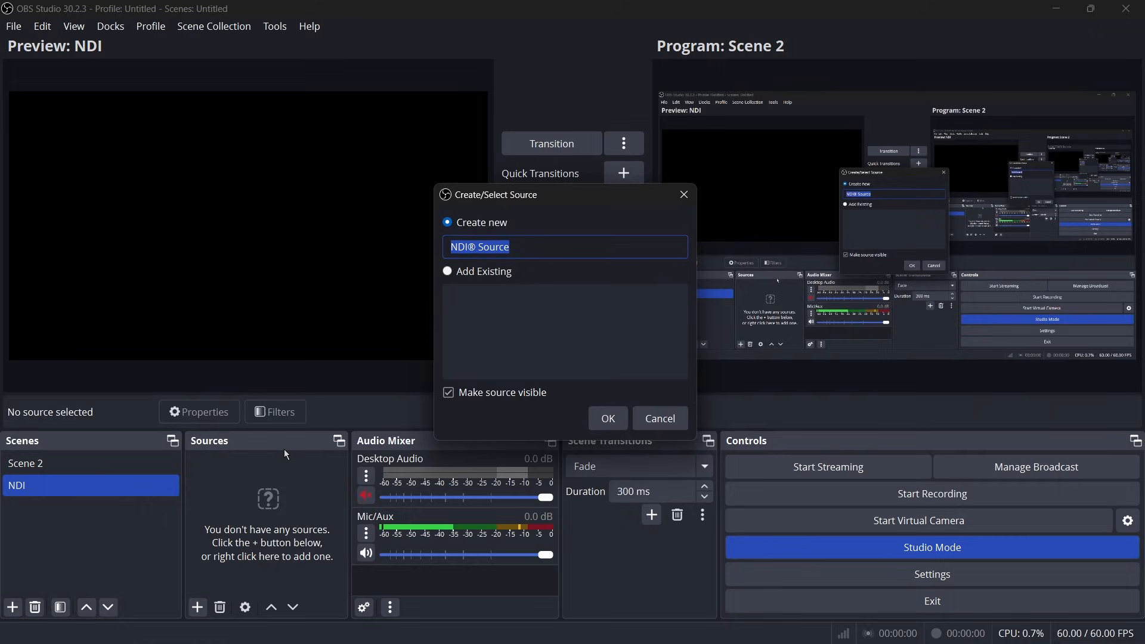
text(NDI)
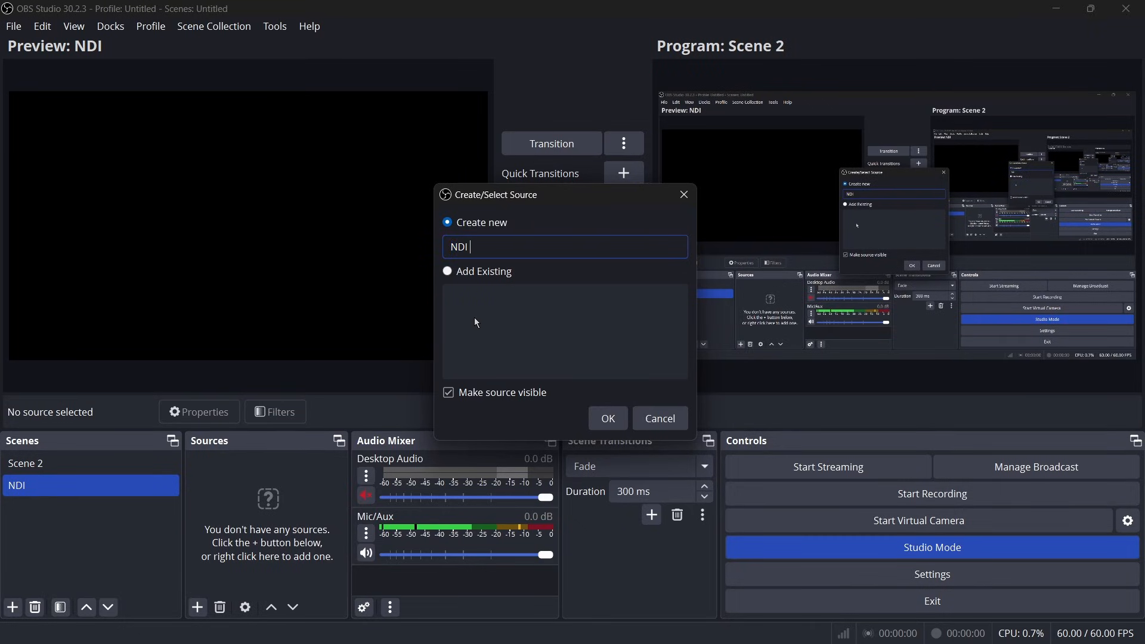
click(606, 417)
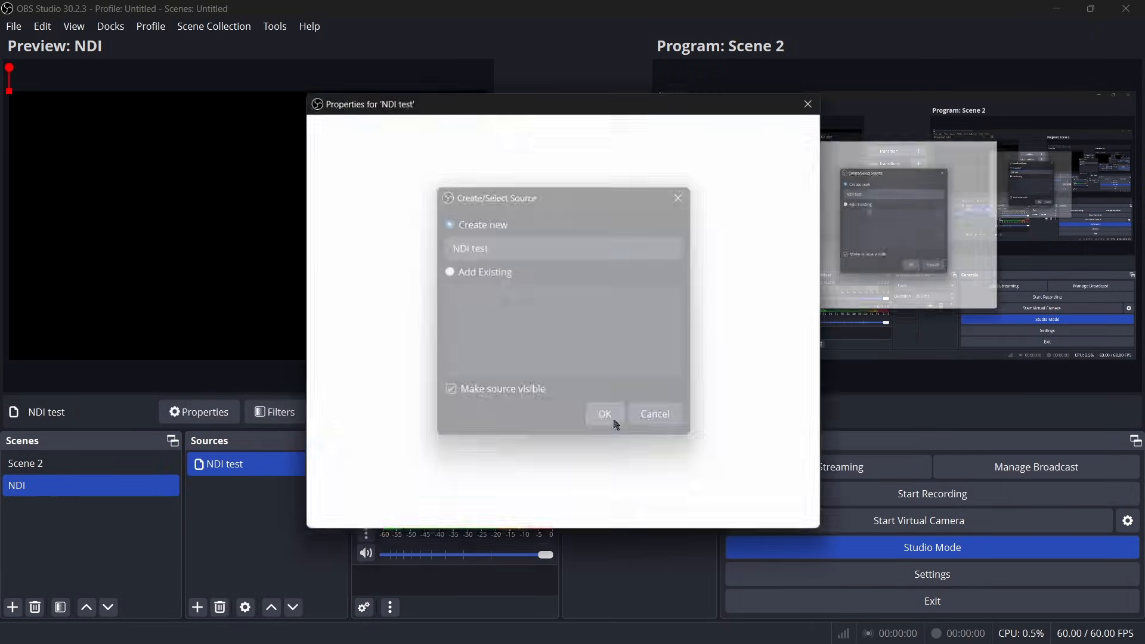
Select the Test Pattern sender for NDI test, transition the scene to program, then back to Scene 2.
click(603, 413)
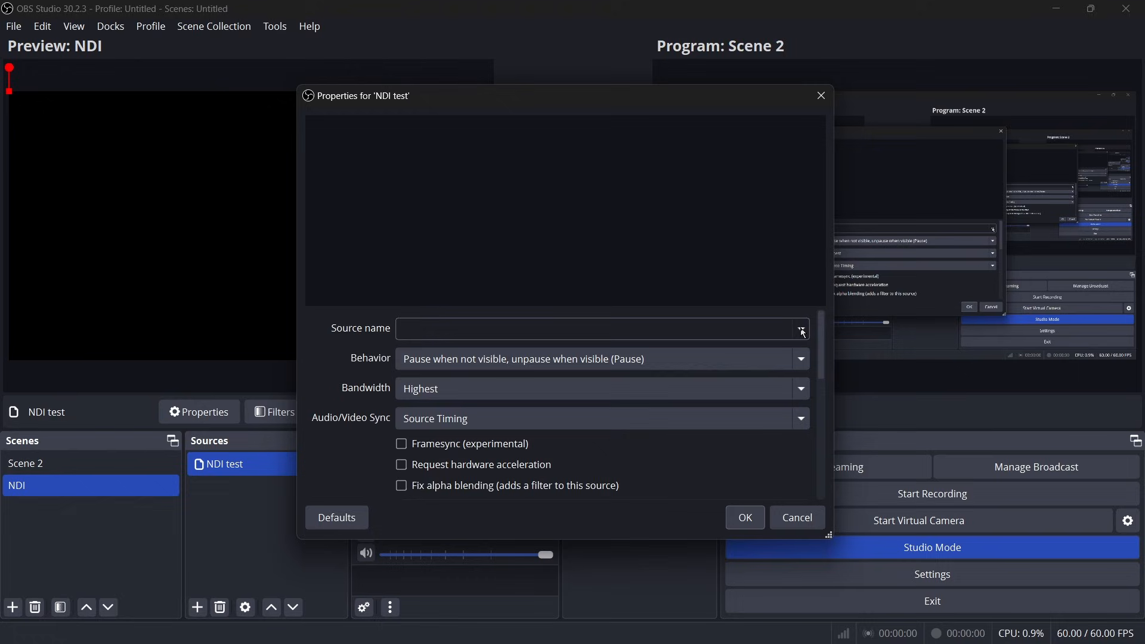
click(801, 330)
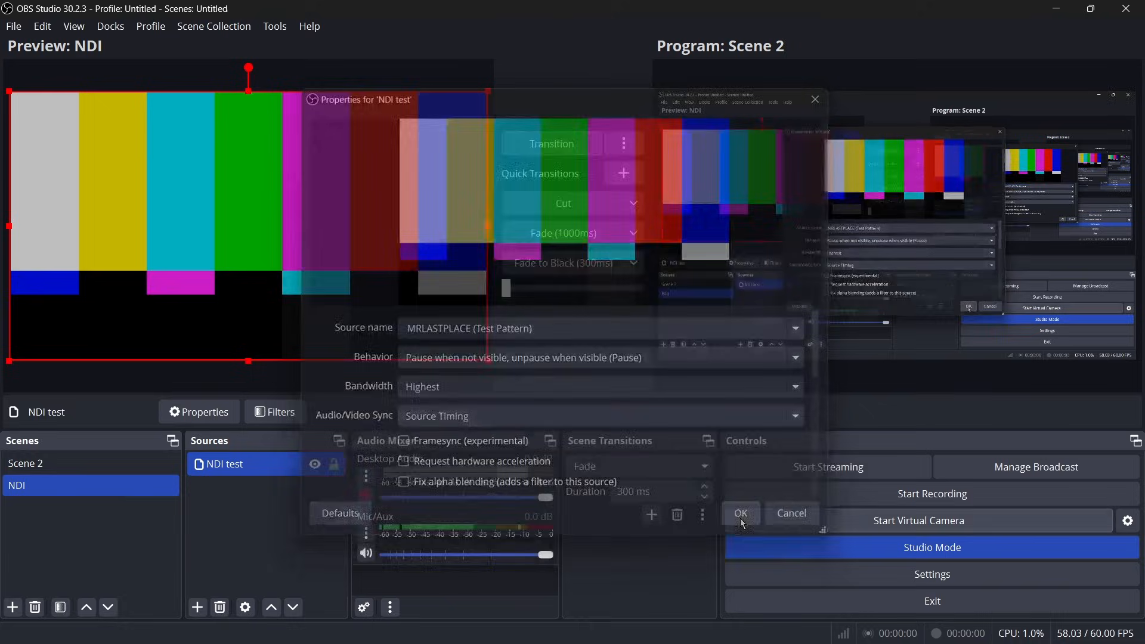
click(740, 513)
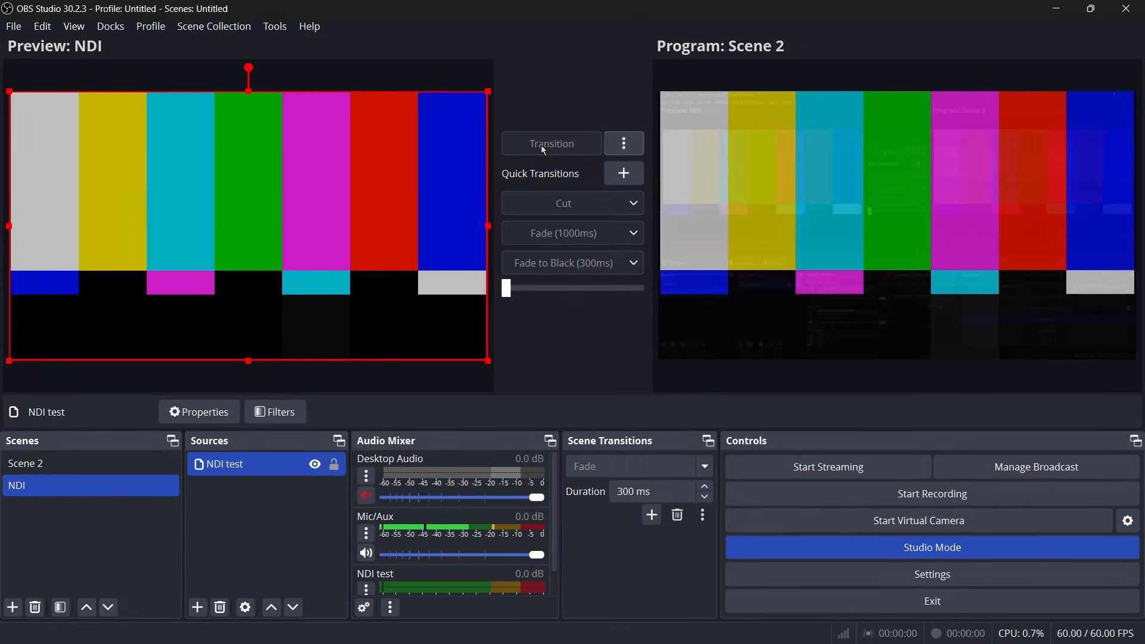
click(551, 143)
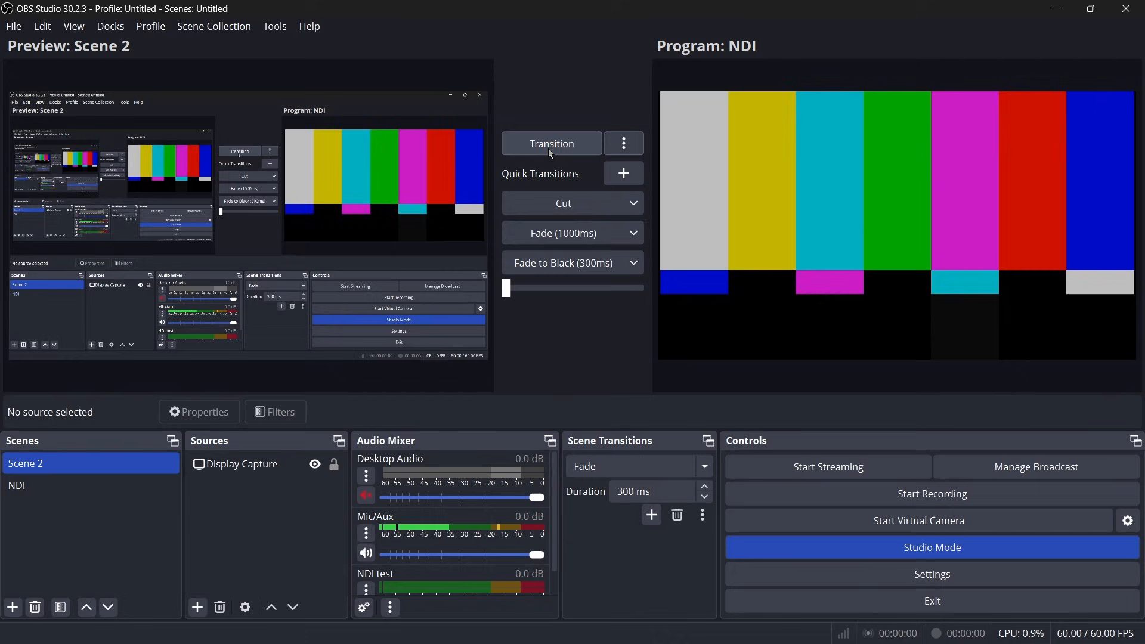
click(44, 486)
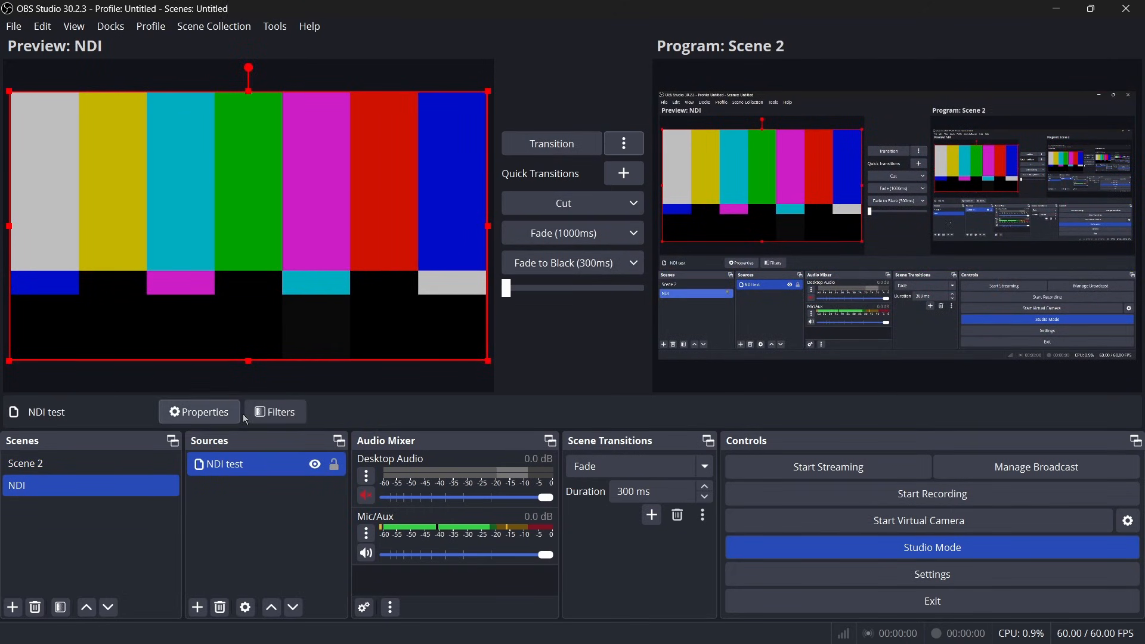